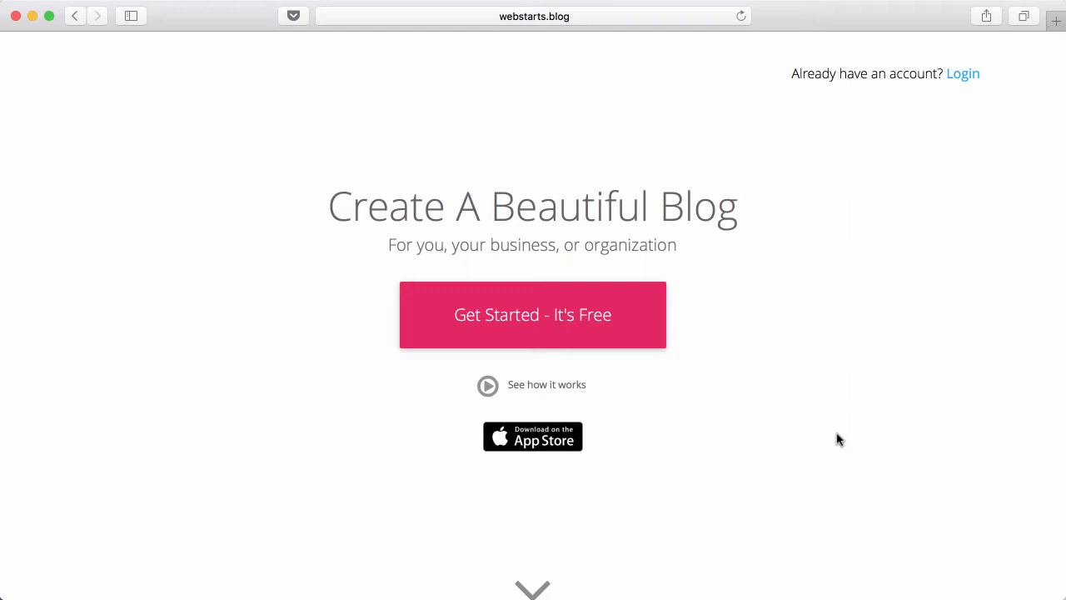
{"action": "mouse_move", "coordinate": [586, 345]}
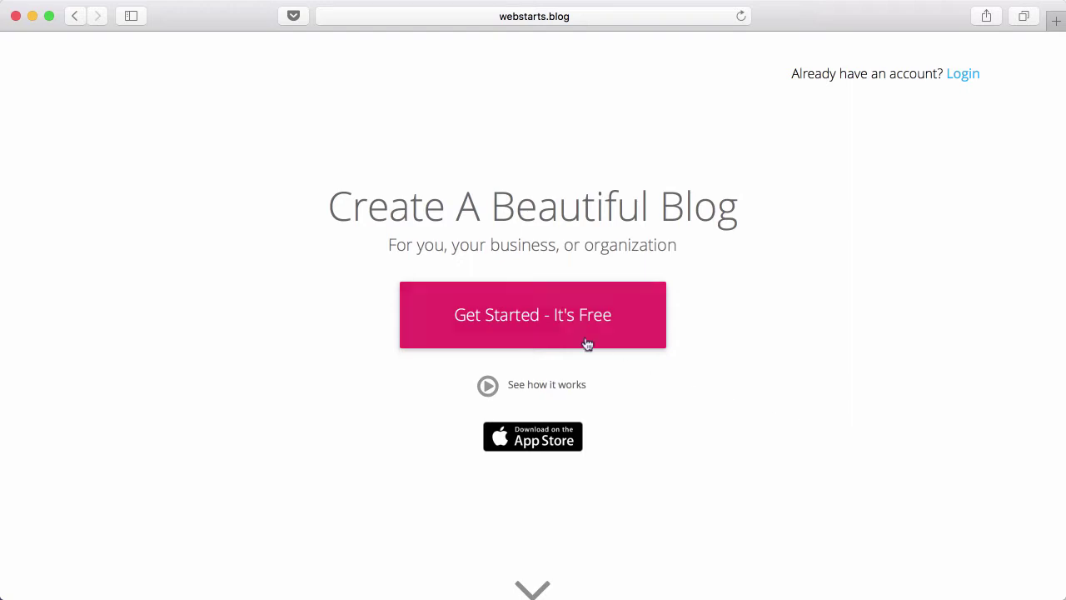
{"action": "left_click", "coordinate": [533, 314]}
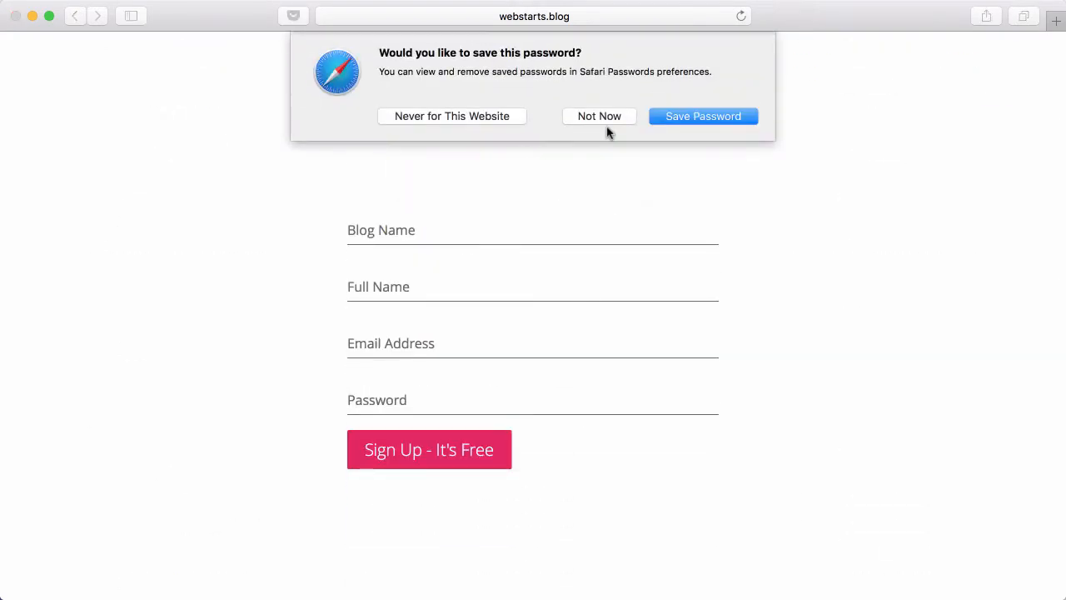
{"action": "left_click", "coordinate": [598, 117]}
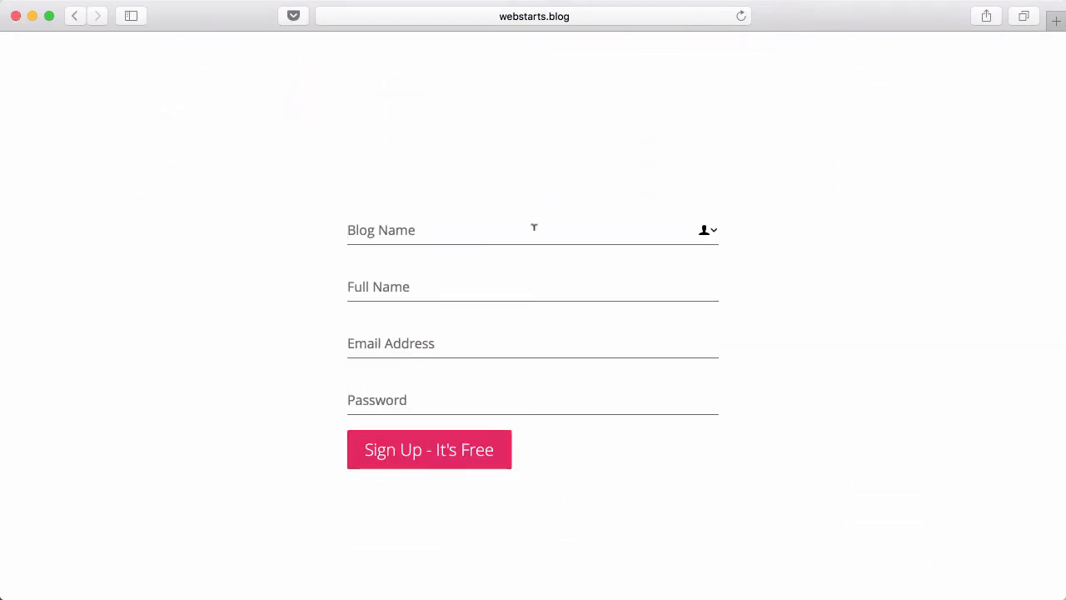
{"action": "type", "text": "Demo Blog"}
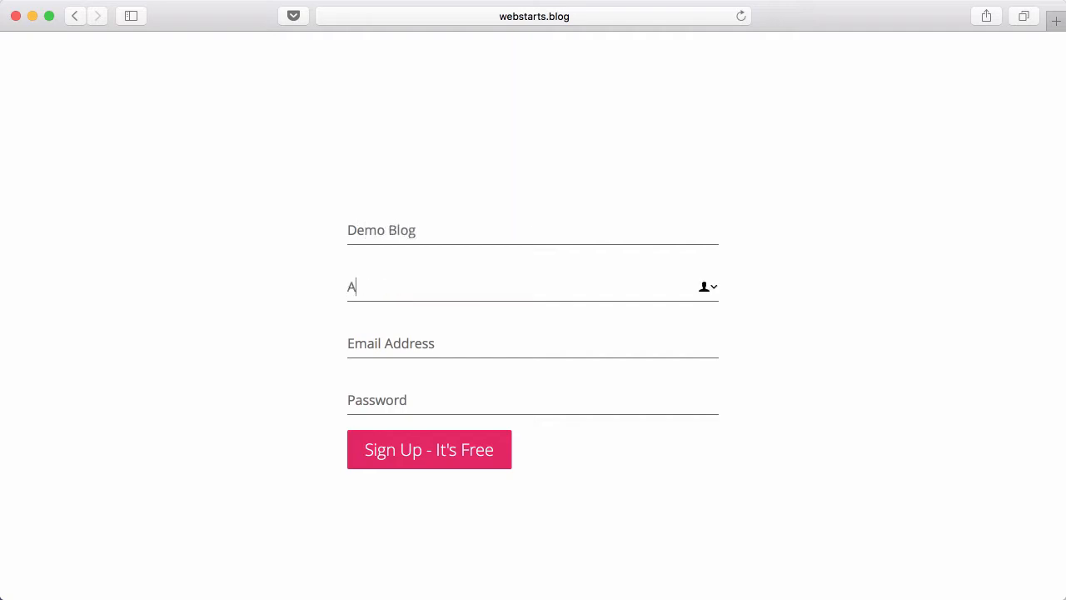
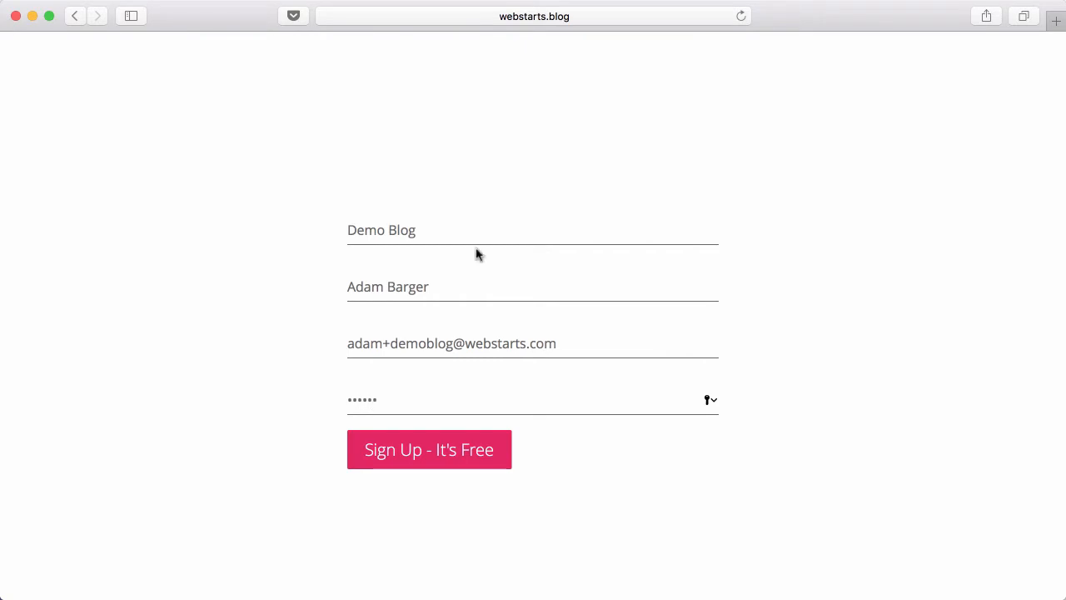
{"action": "left_click", "coordinate": [430, 449]}
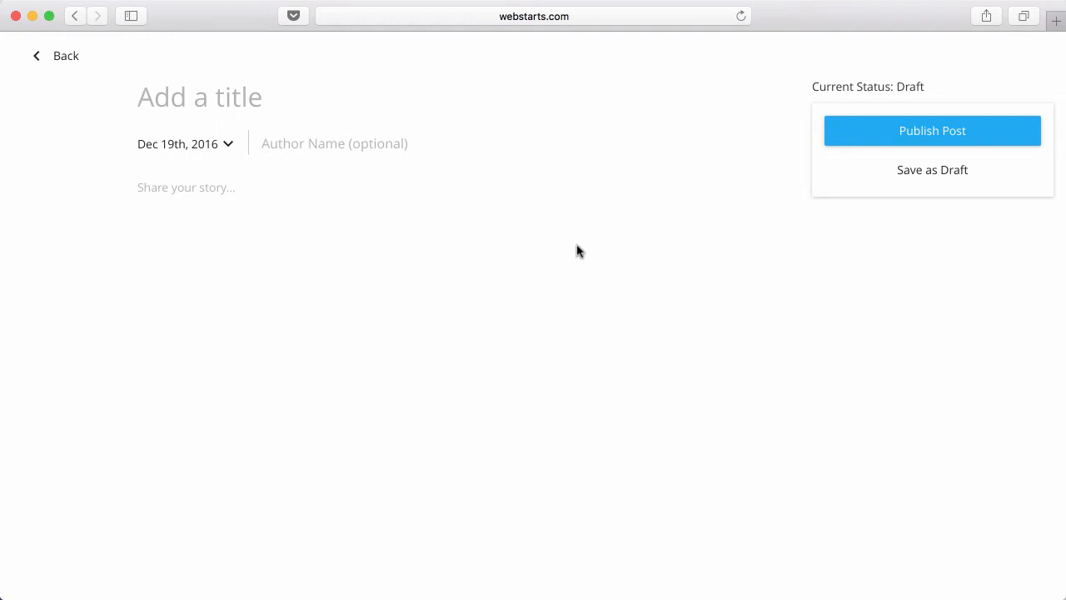
Title the post 'My first post', set author Adam and begin the story line.
{"action": "type", "text": "My"}
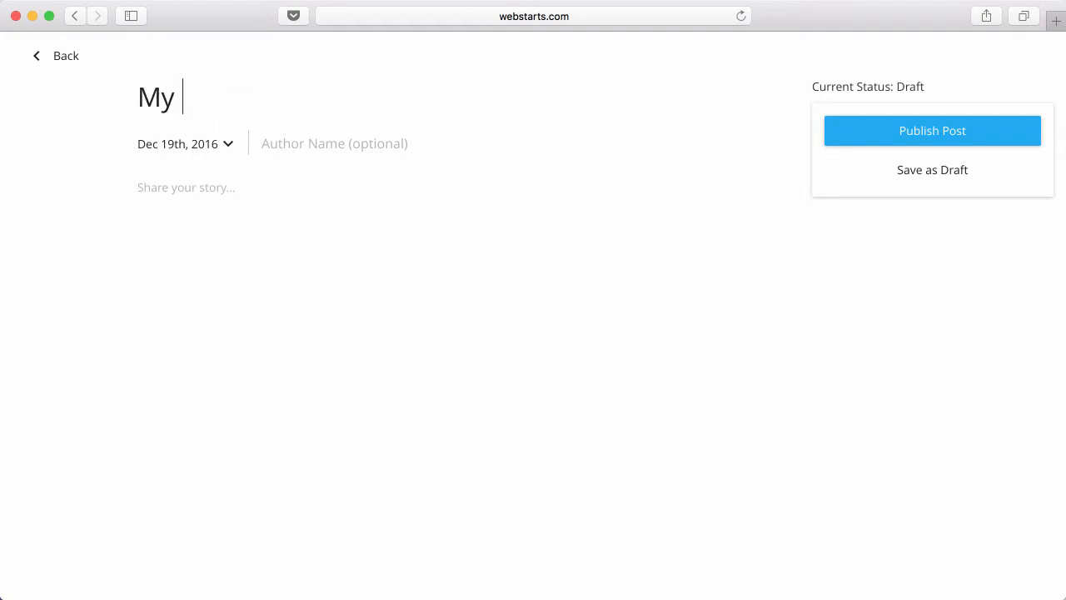
{"action": "type", "text": "first"}
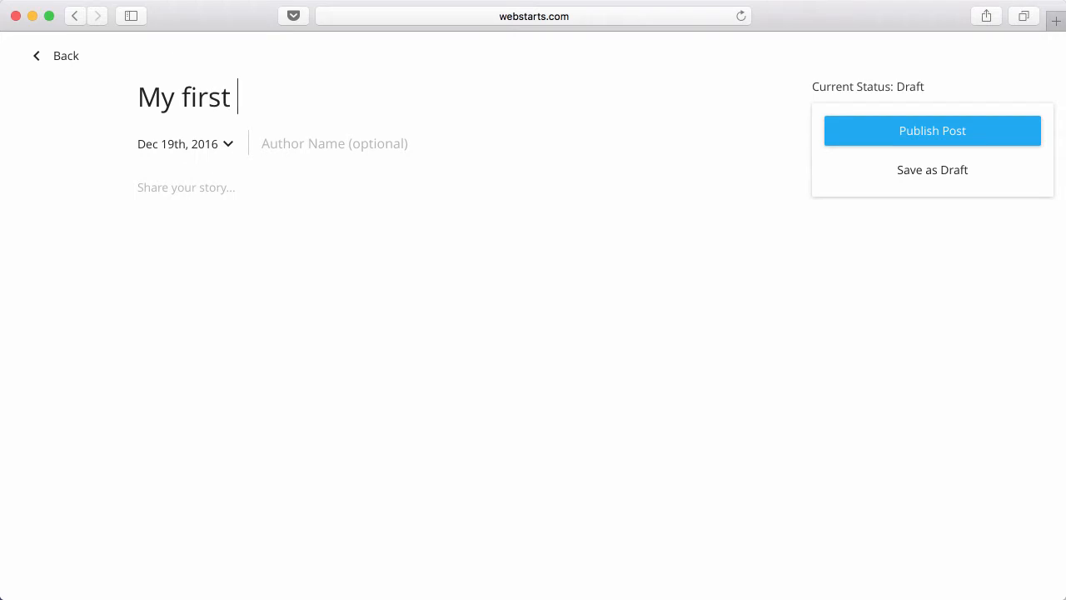
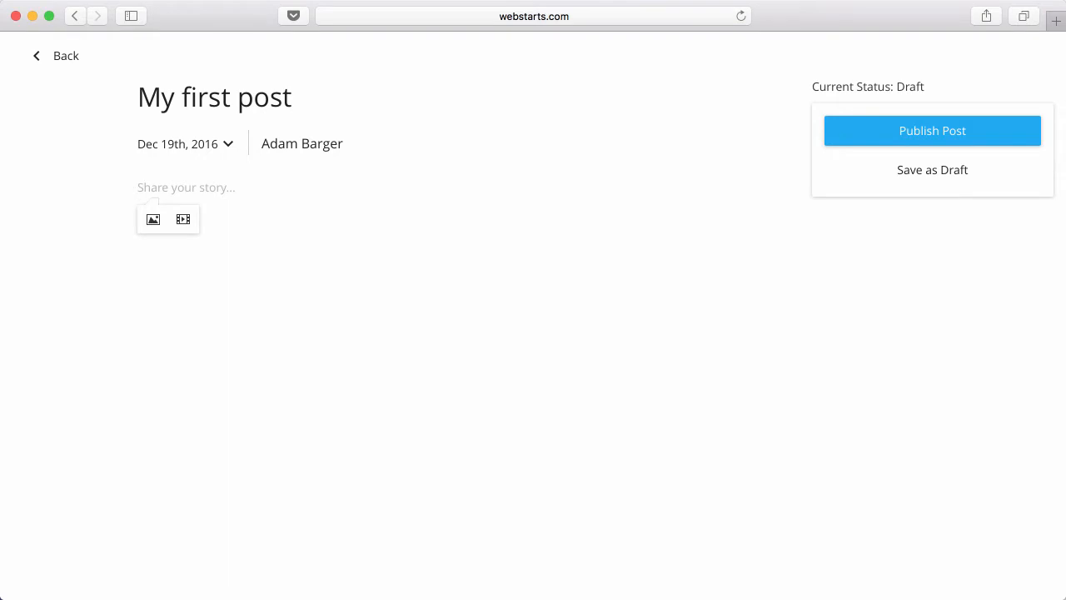
{"action": "type", "text": "Th"}
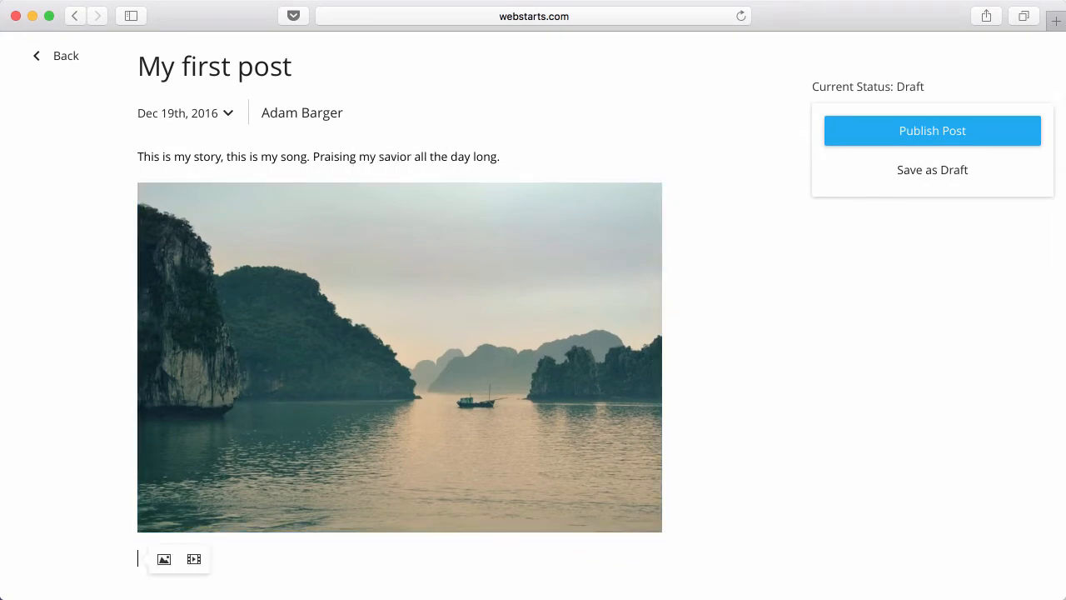
{"action": "left_click", "coordinate": [193, 560]}
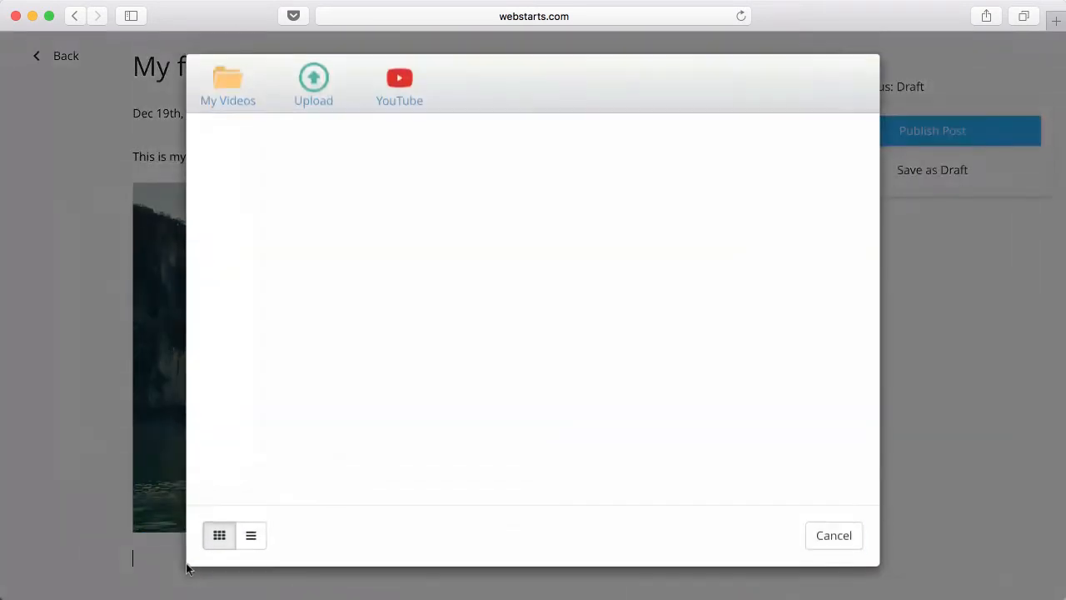
{"action": "left_click", "coordinate": [226, 84]}
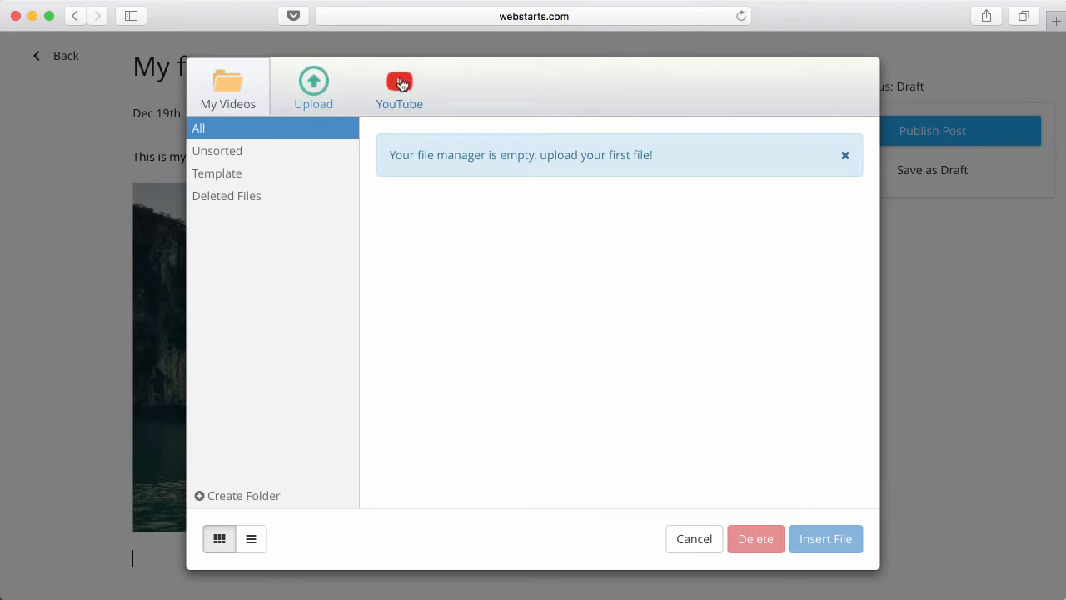
{"action": "mouse_move", "coordinate": [696, 540]}
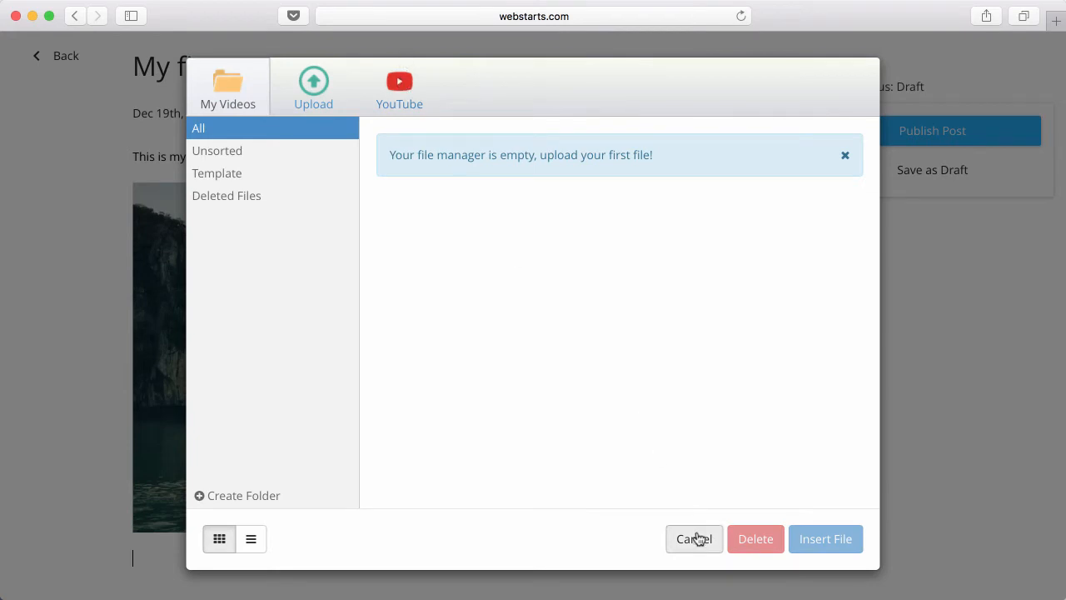
{"action": "left_click", "coordinate": [692, 540]}
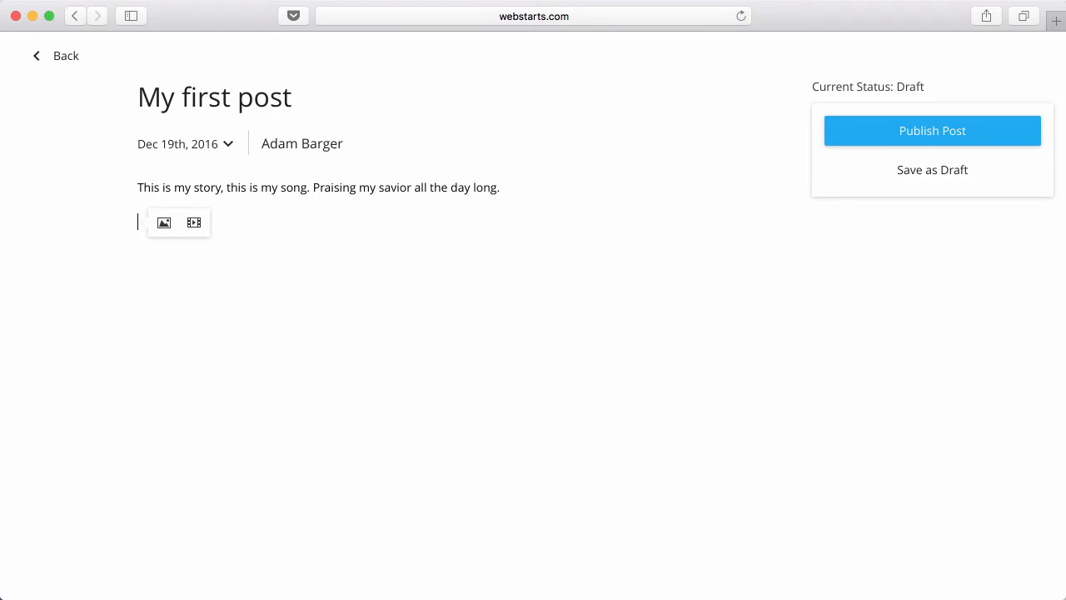
{"action": "mouse_move", "coordinate": [163, 223]}
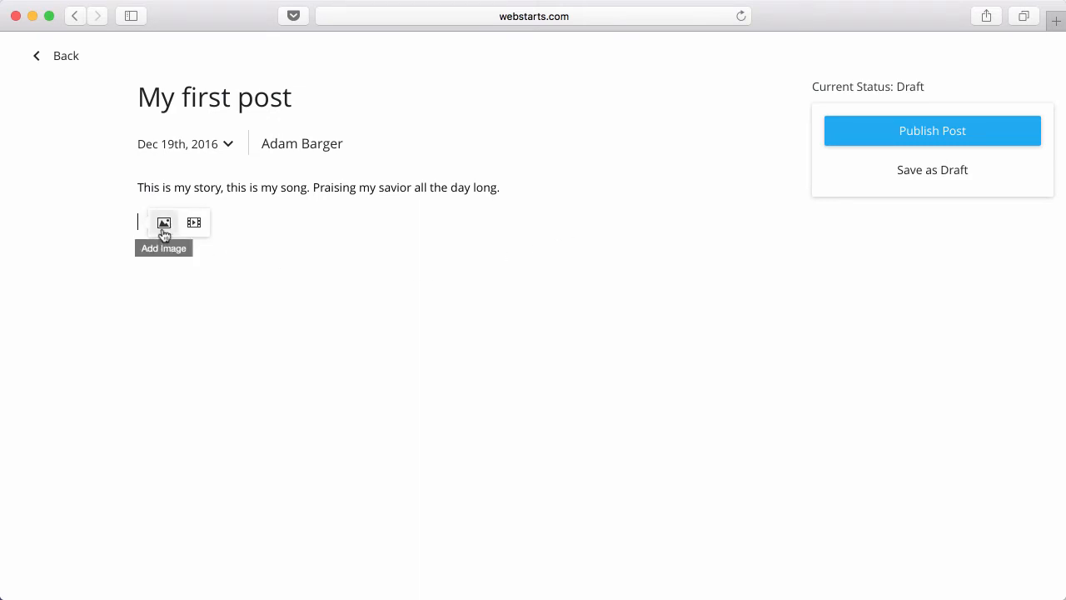
Insert the stock photo of a misty bay with limestone cliffs below the story text.
{"action": "left_click", "coordinate": [163, 223]}
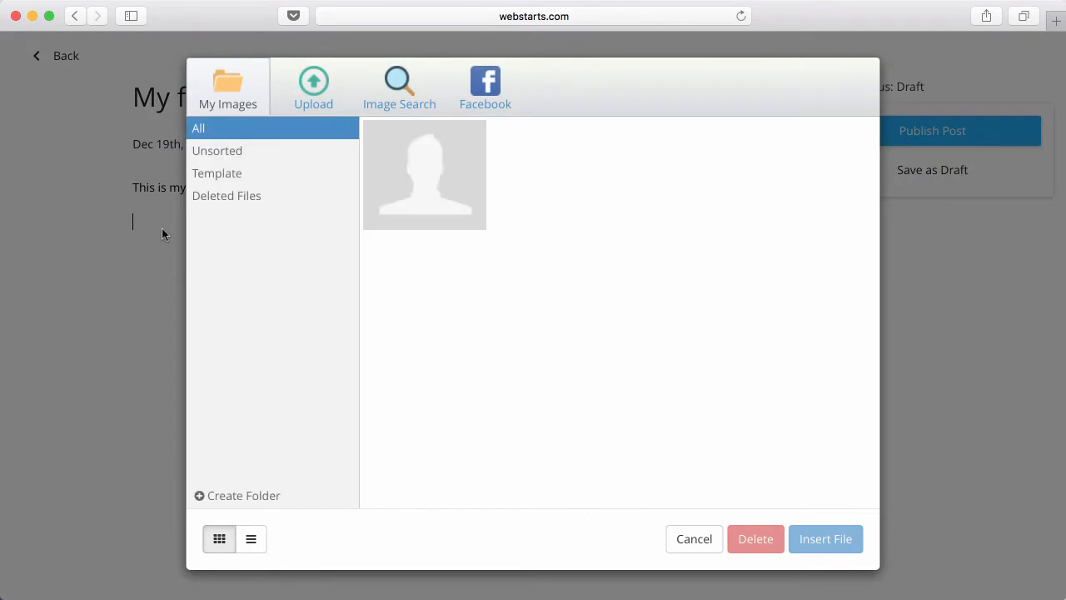
{"action": "left_click", "coordinate": [400, 86]}
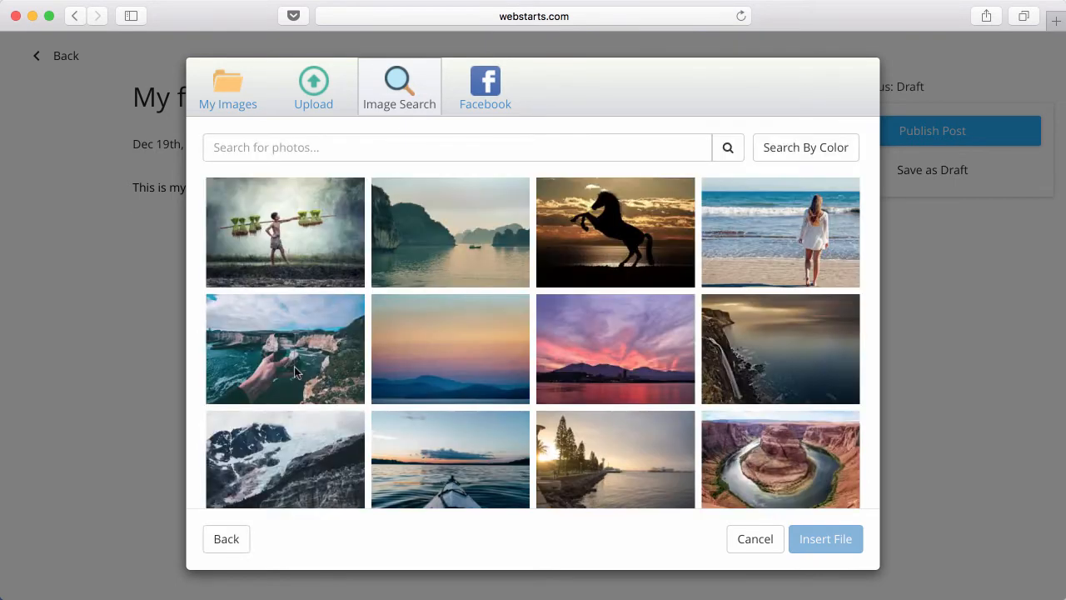
{"action": "left_click", "coordinate": [826, 537]}
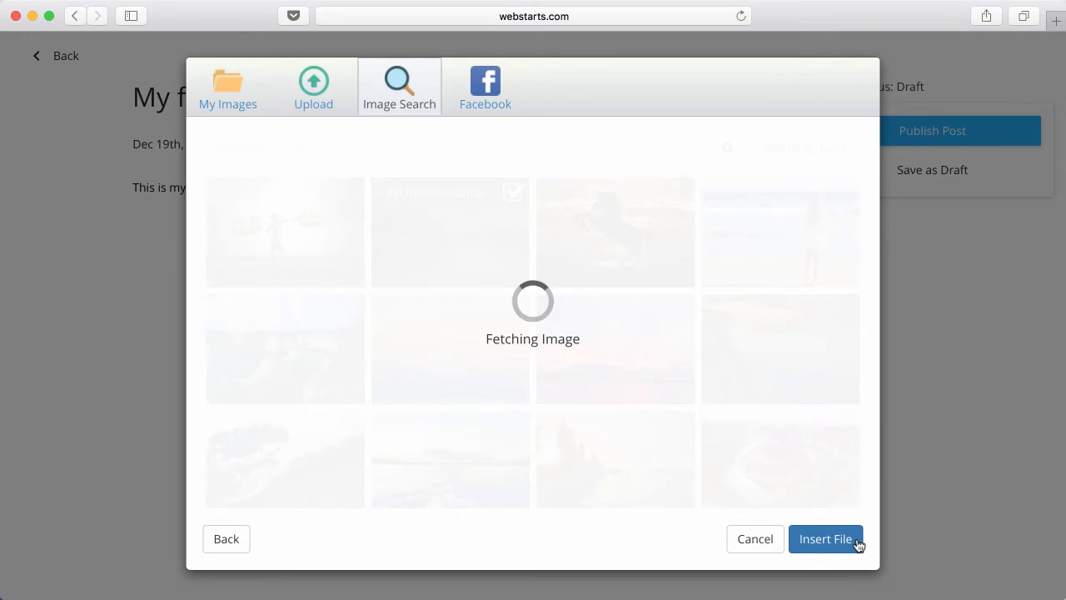
{"action": "left_click", "coordinate": [826, 539]}
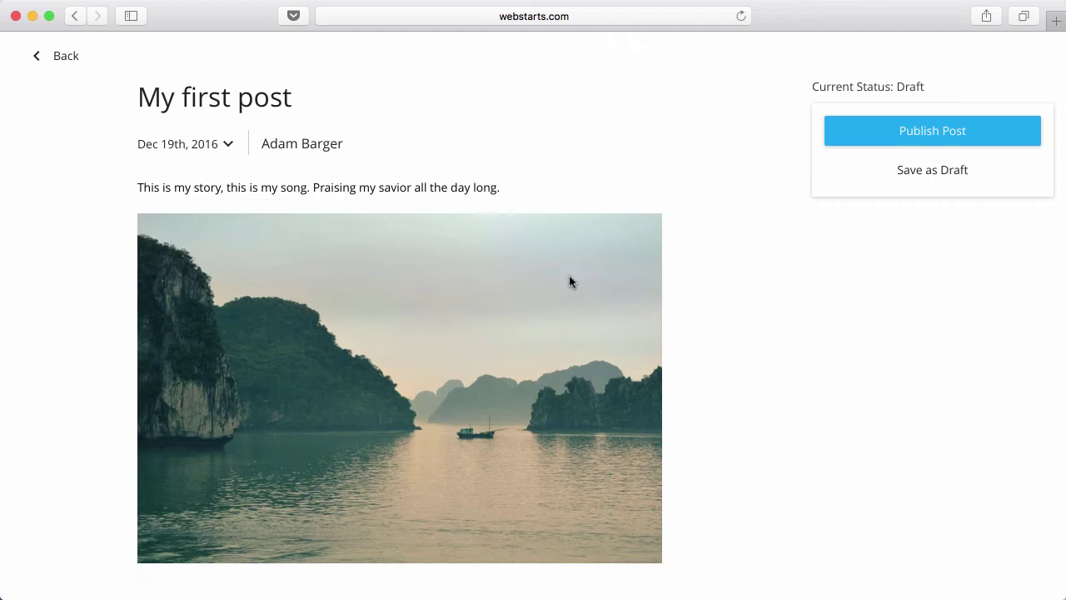
Save the post with its title, story line and bay photo as a draft.
{"action": "left_click_drag", "start_coordinate": [379, 186], "coordinate": [499, 187]}
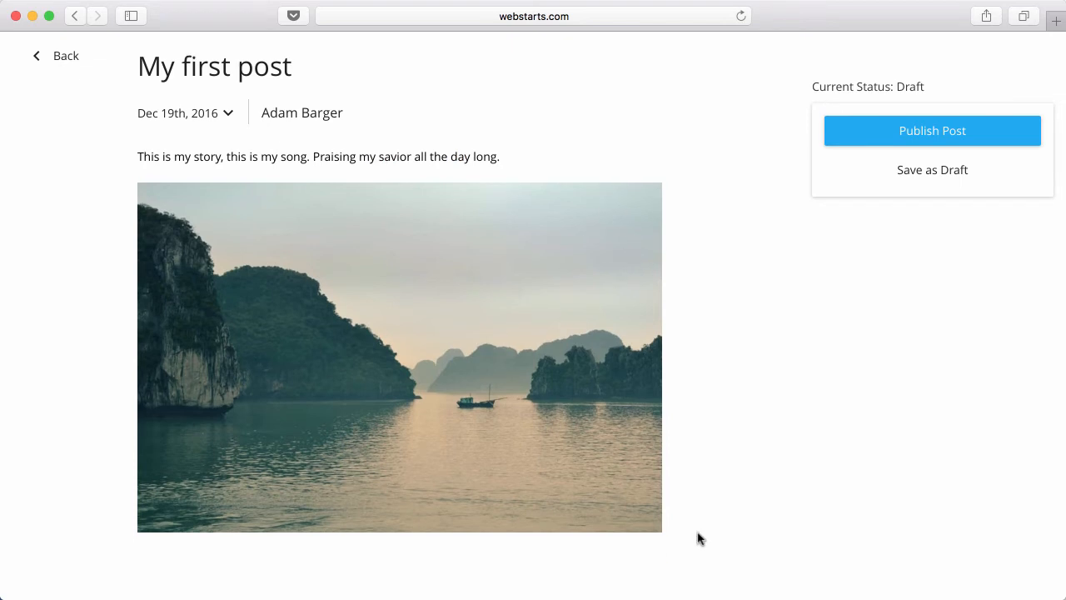
{"action": "mouse_move", "coordinate": [943, 180]}
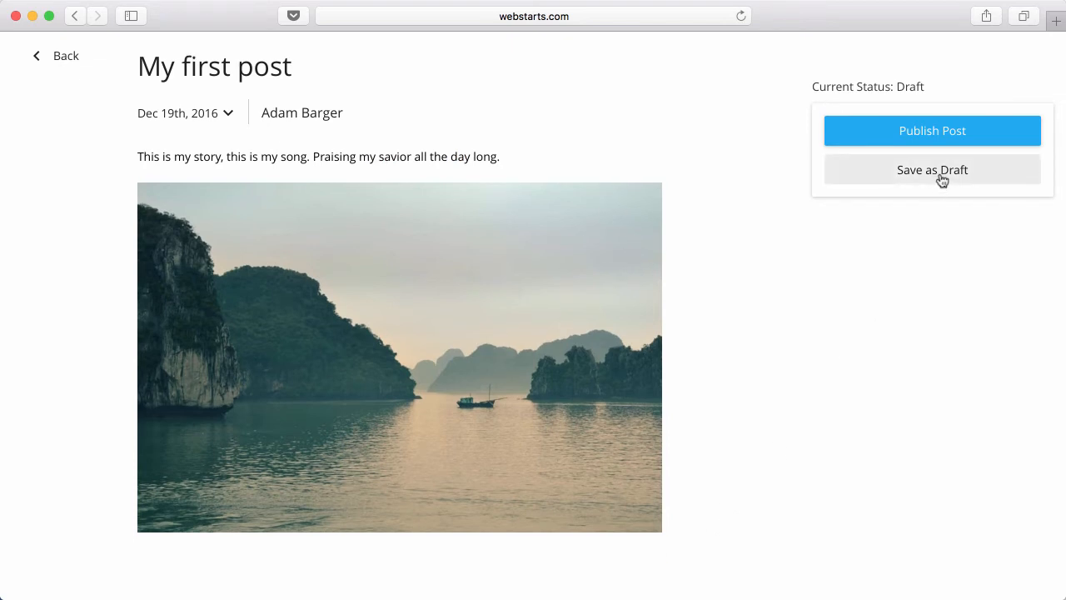
{"action": "mouse_move", "coordinate": [946, 175]}
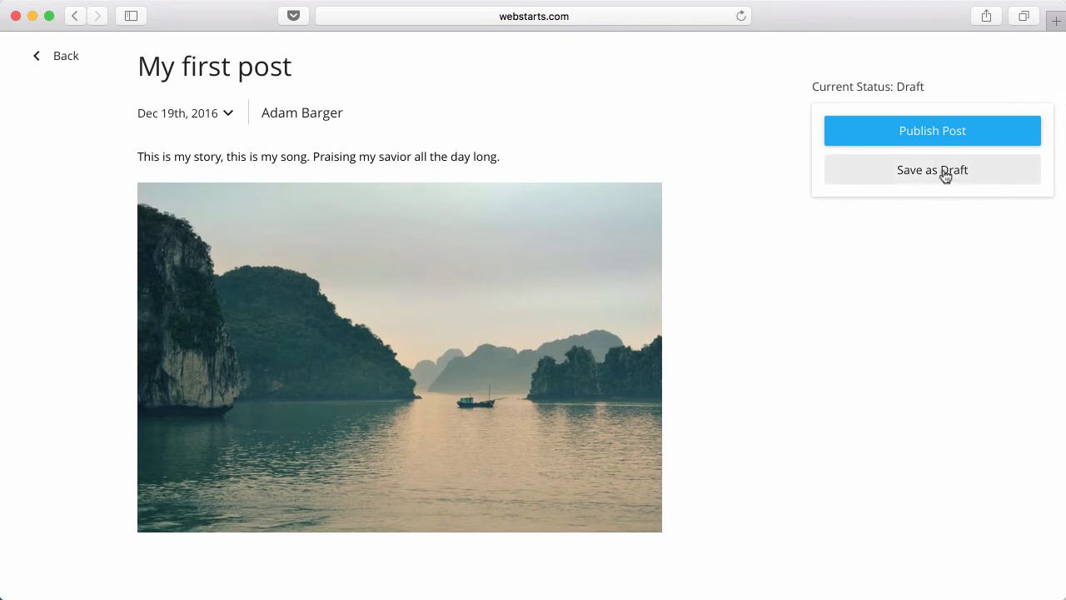
{"action": "left_click", "coordinate": [933, 170]}
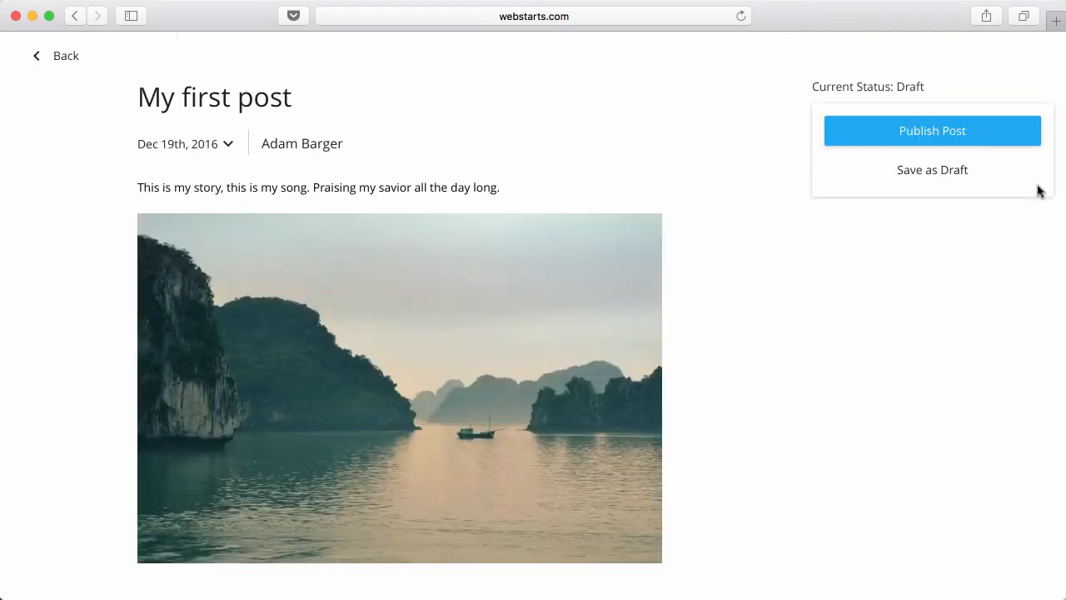
{"action": "mouse_move", "coordinate": [995, 140]}
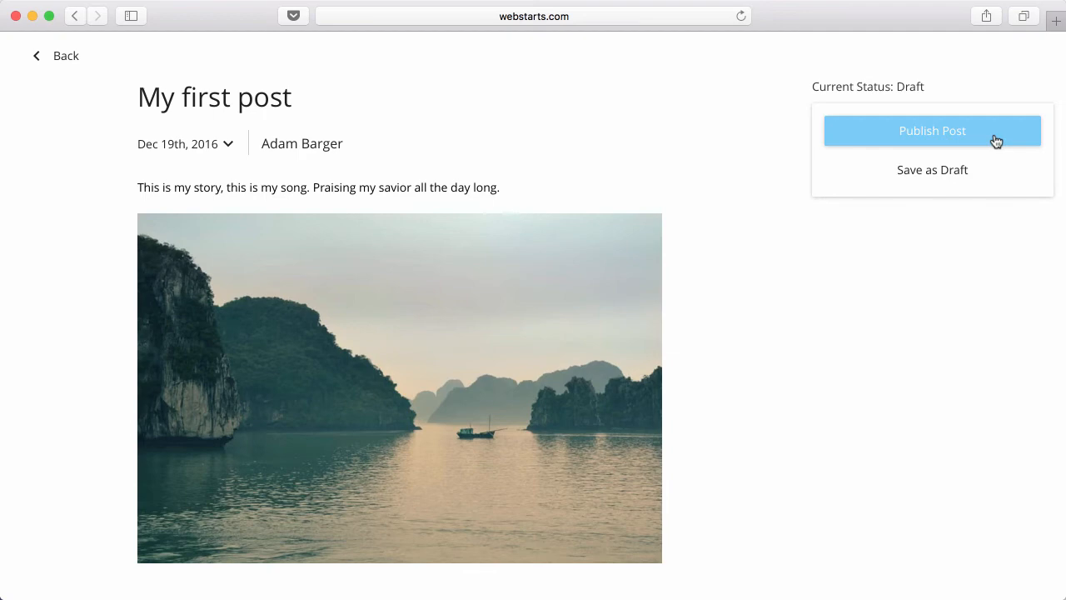
Publish 'My first post', skip sharing, and return to All Posts showing it as Published.
{"action": "left_click", "coordinate": [933, 130]}
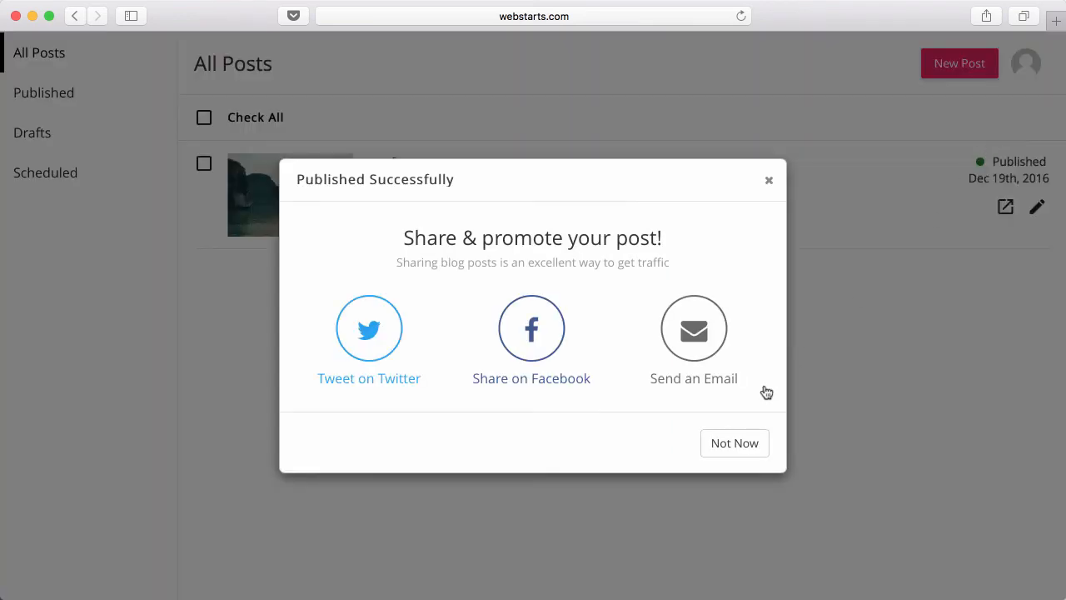
{"action": "mouse_move", "coordinate": [745, 446]}
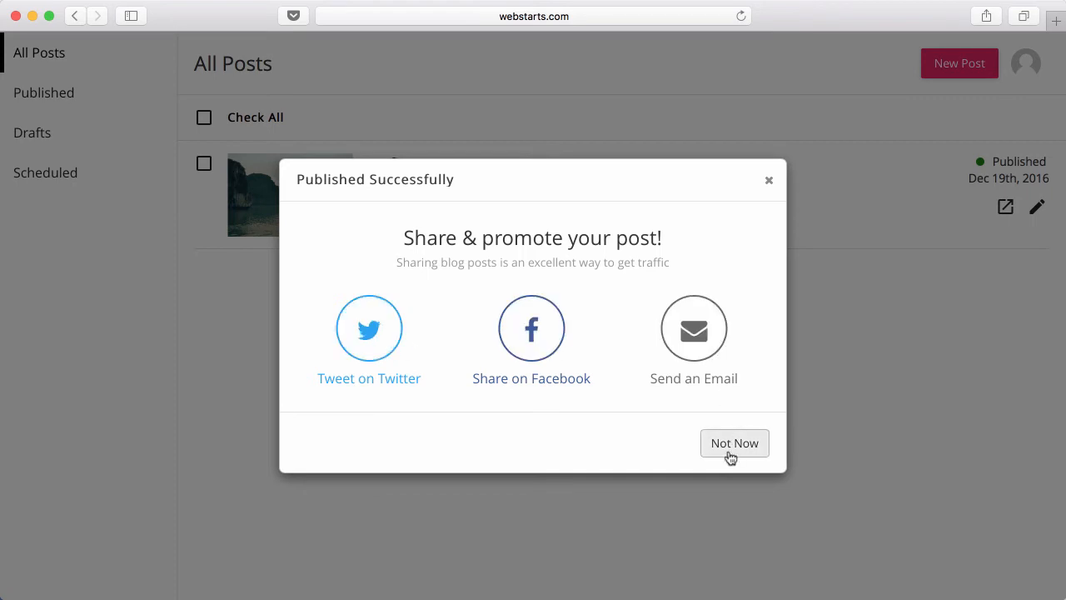
{"action": "left_click", "coordinate": [734, 443]}
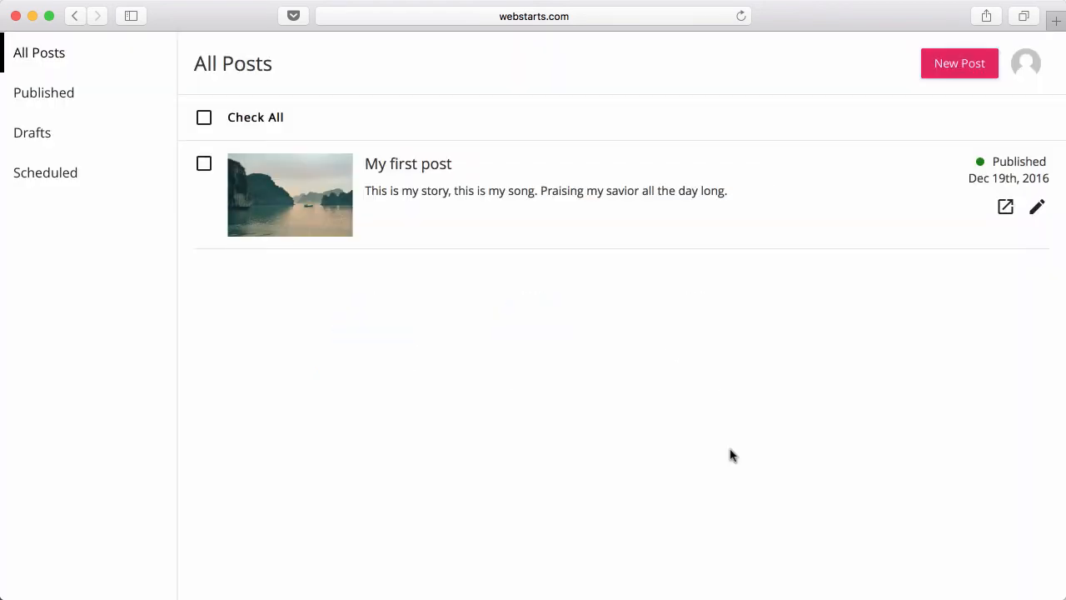
{"action": "mouse_move", "coordinate": [1023, 243]}
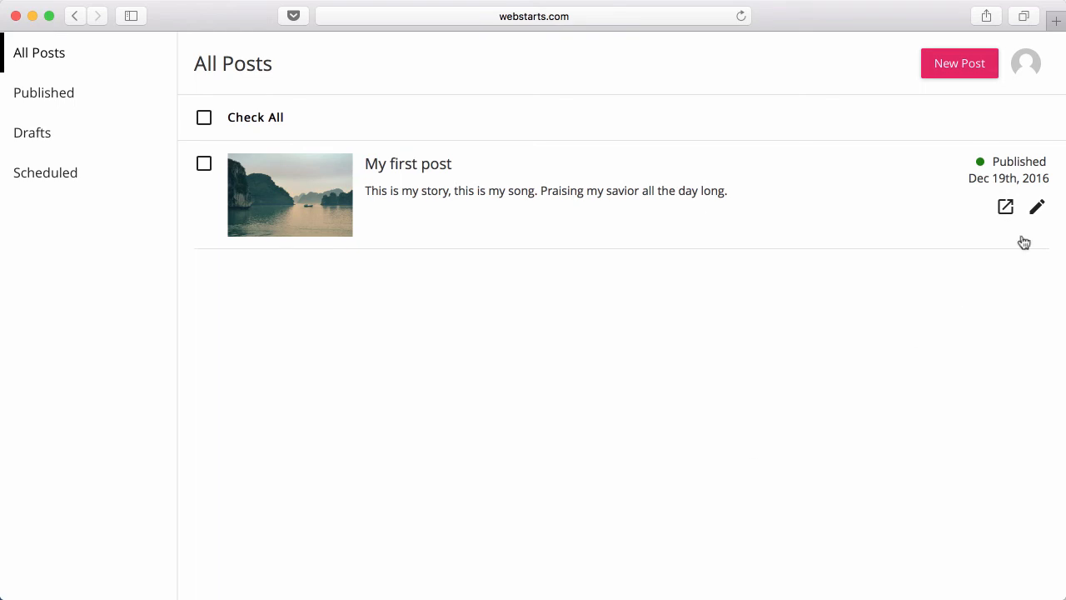
{"action": "left_click", "coordinate": [1035, 207]}
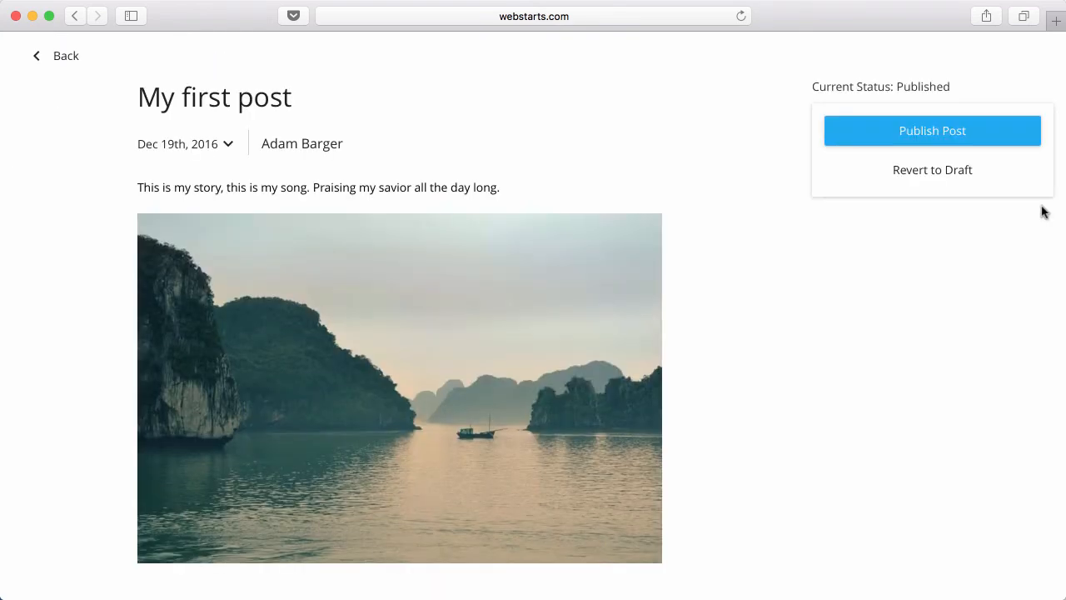
{"action": "left_click", "coordinate": [55, 57]}
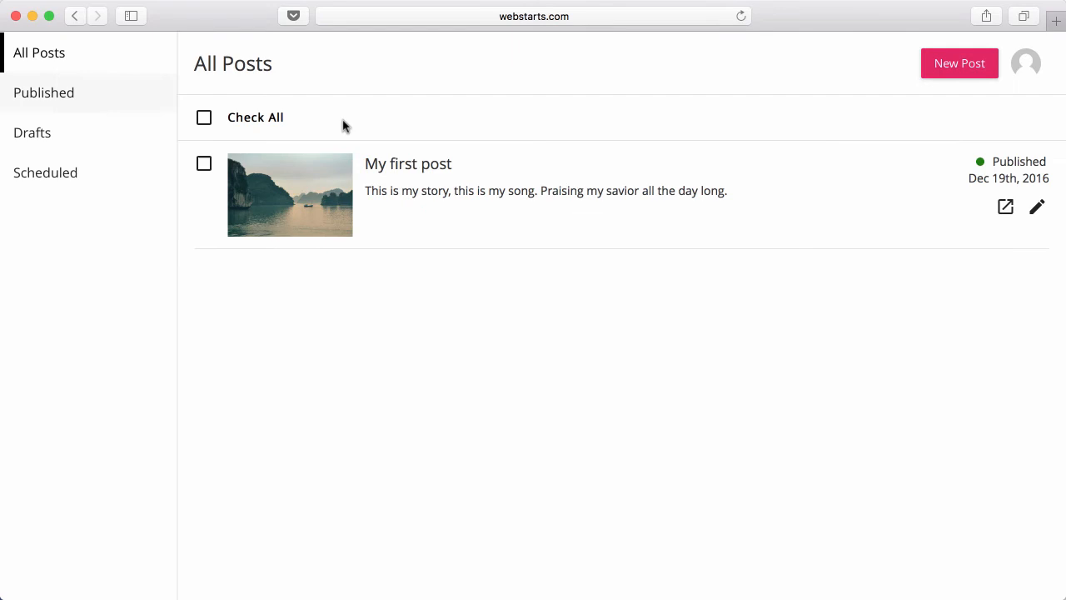
{"action": "left_click", "coordinate": [1006, 207]}
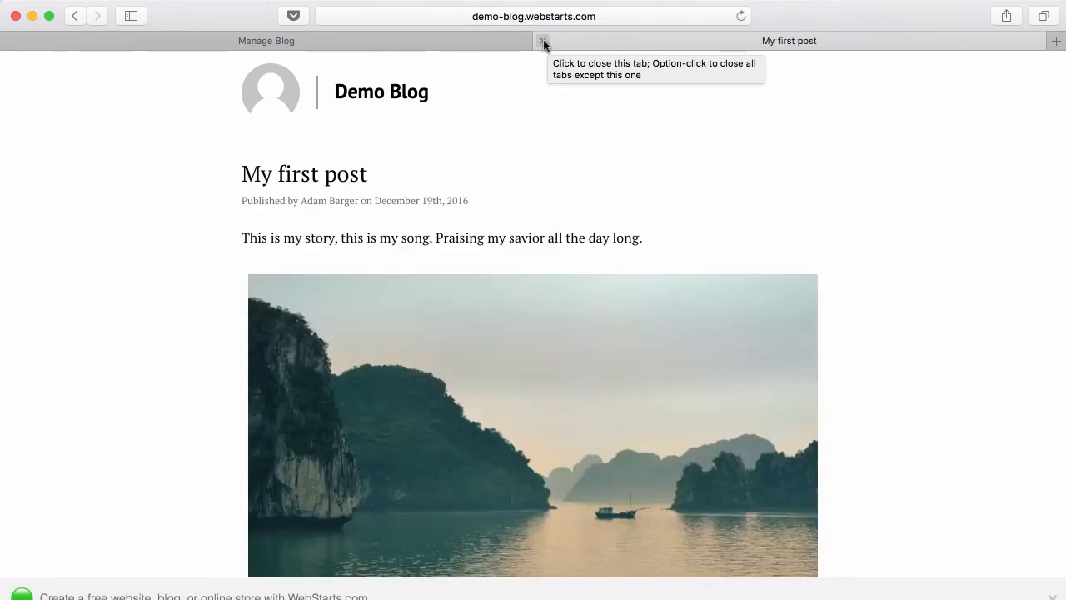
{"action": "scroll", "scroll_direction": "down", "scroll_amount": 3}
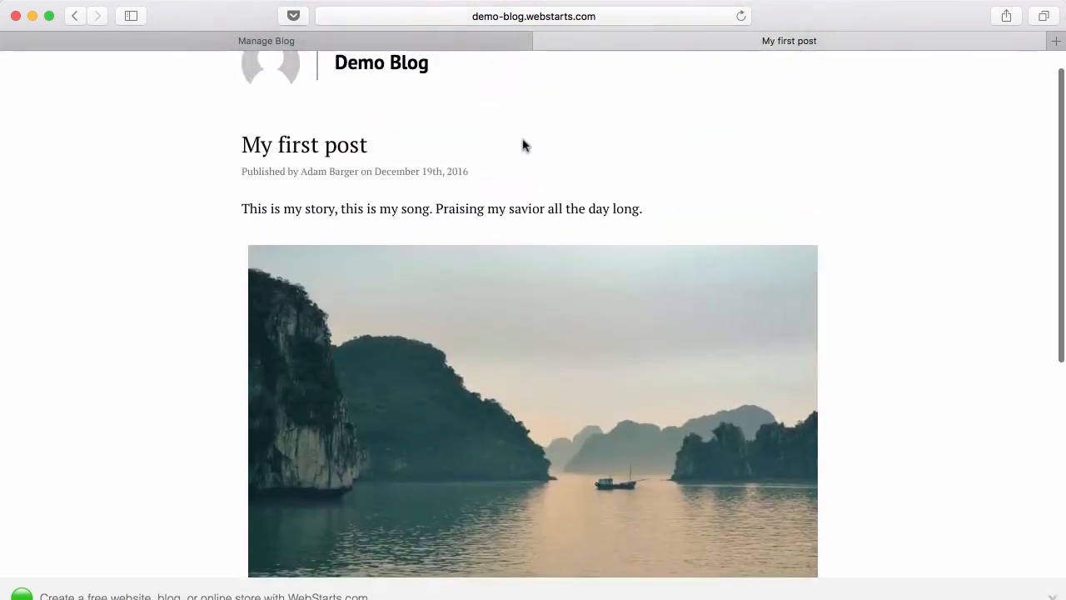
{"action": "left_click", "coordinate": [266, 40]}
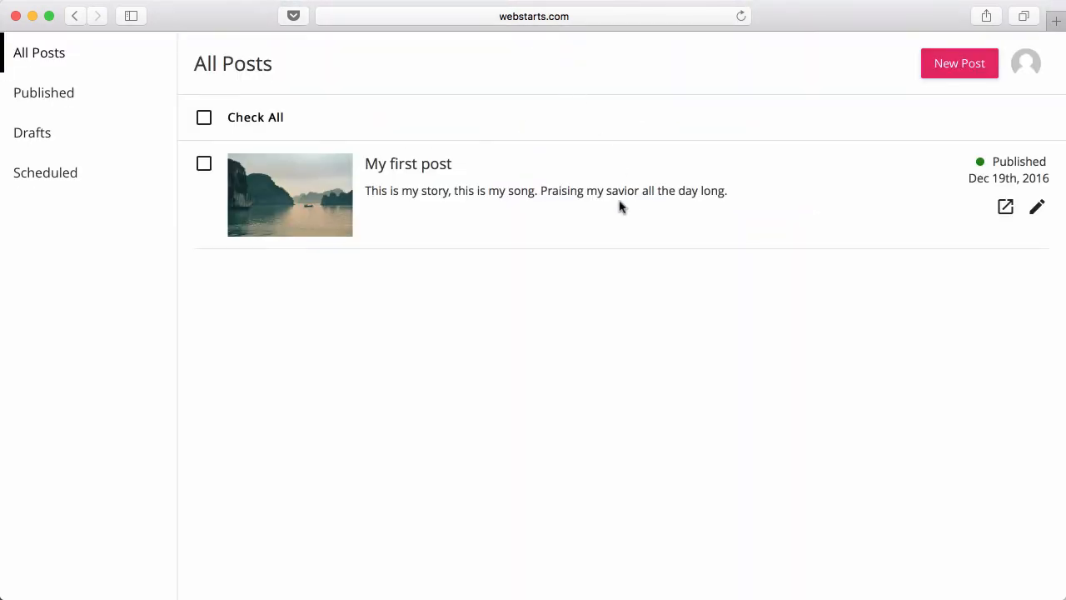
Switch on Allow Comments in Manage Comments, leaving no approved comments listed.
{"action": "left_click", "coordinate": [1025, 63]}
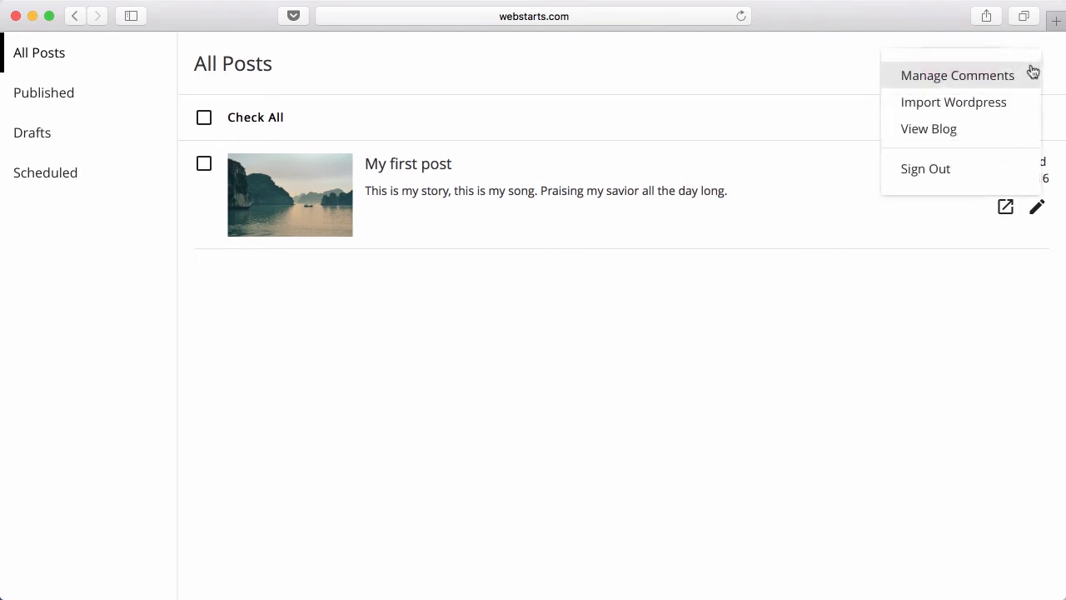
{"action": "left_click", "coordinate": [956, 75]}
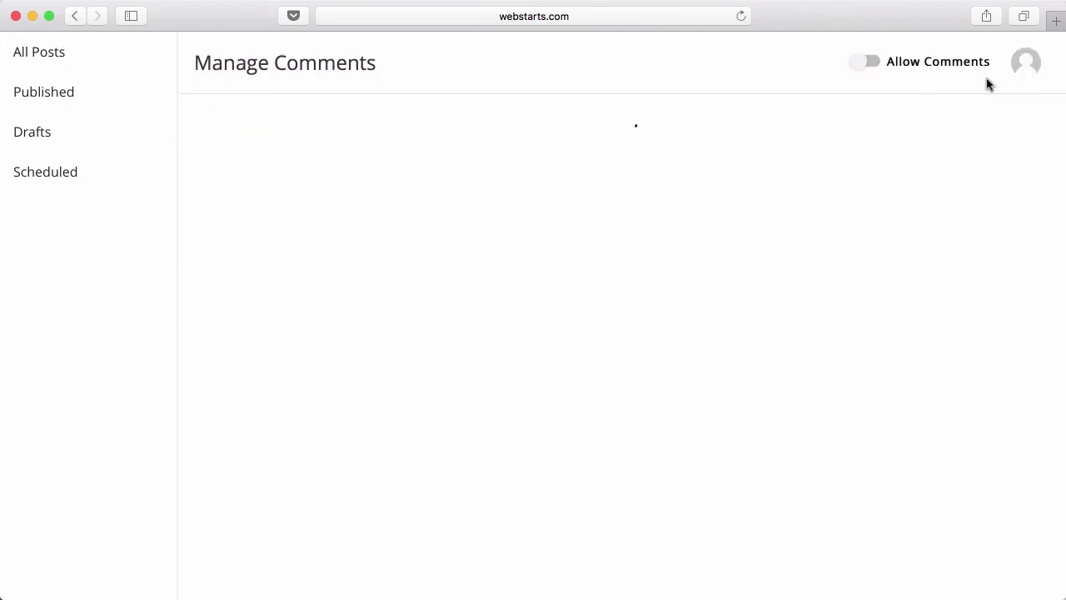
{"action": "left_click", "coordinate": [866, 60]}
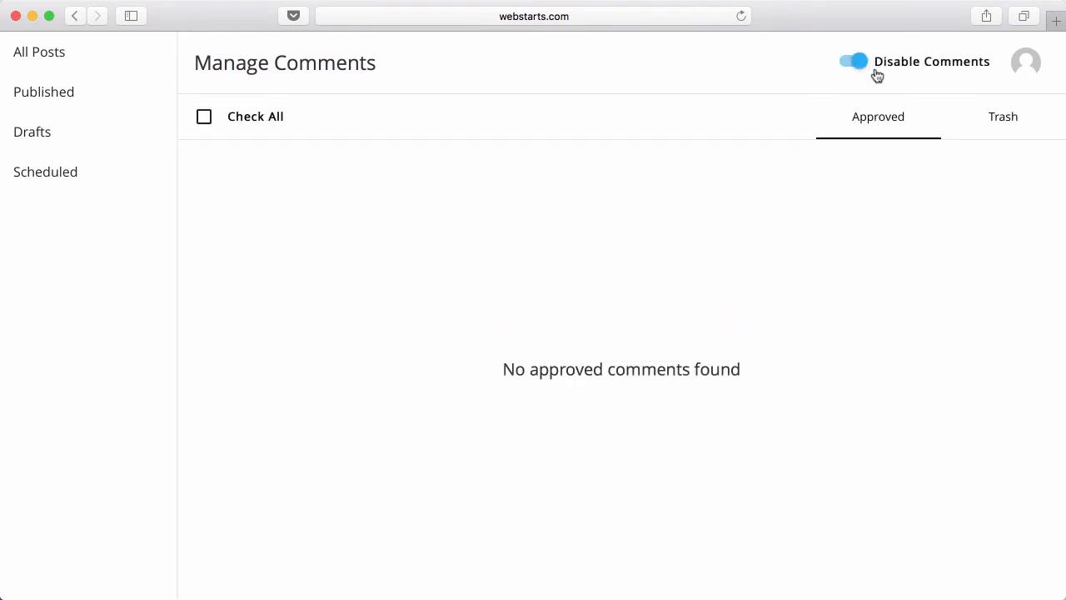
{"action": "mouse_move", "coordinate": [882, 92]}
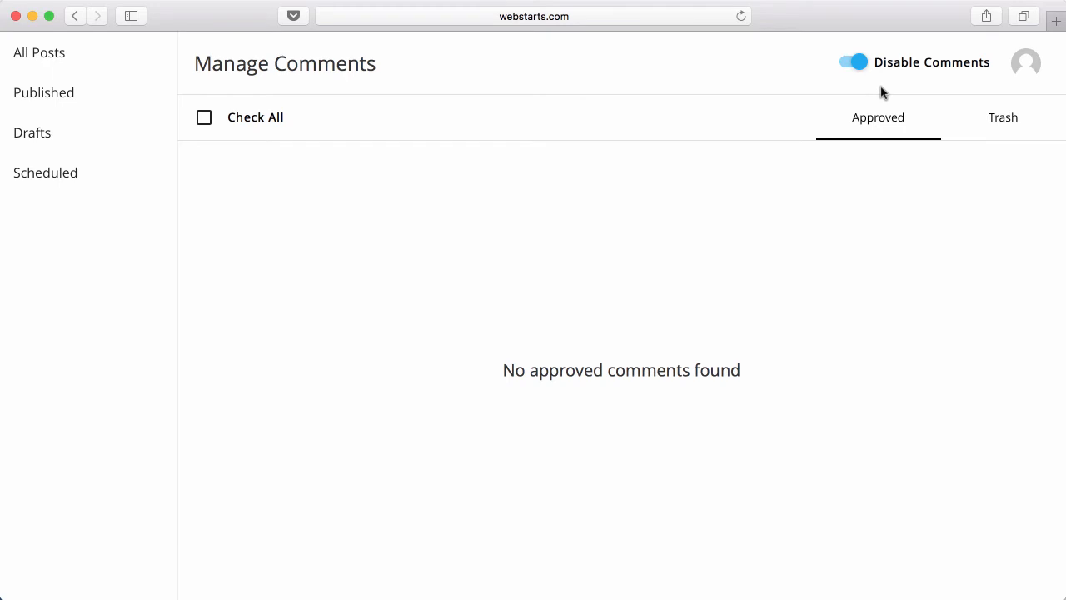
{"action": "left_click", "coordinate": [1026, 63]}
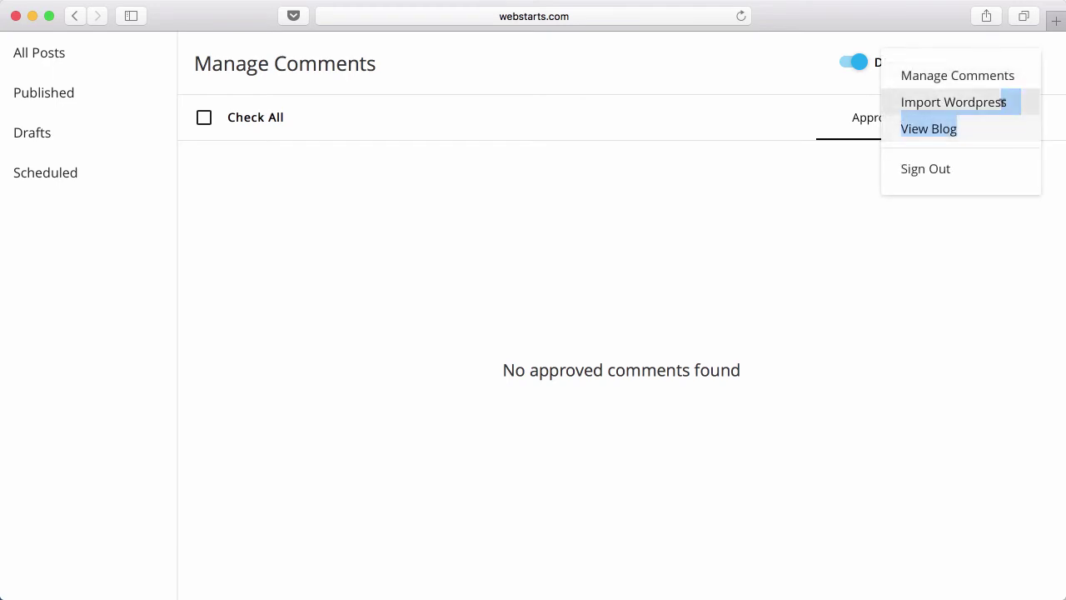
{"action": "left_click", "coordinate": [346, 206]}
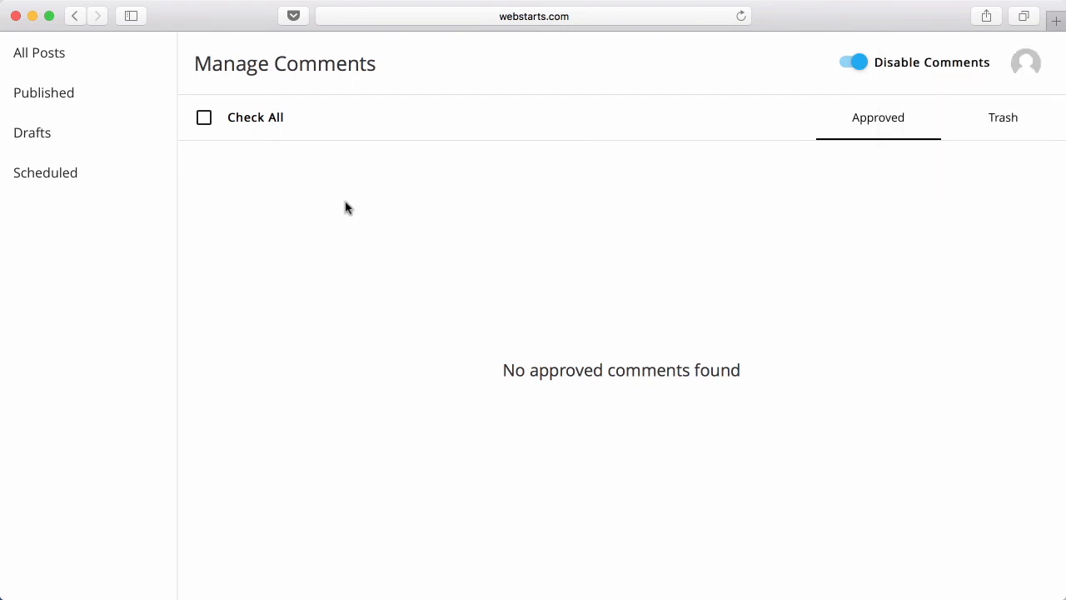
Check All Posts, Published, Drafts and Scheduled lists, ending on empty Scheduled.
{"action": "left_click", "coordinate": [40, 51]}
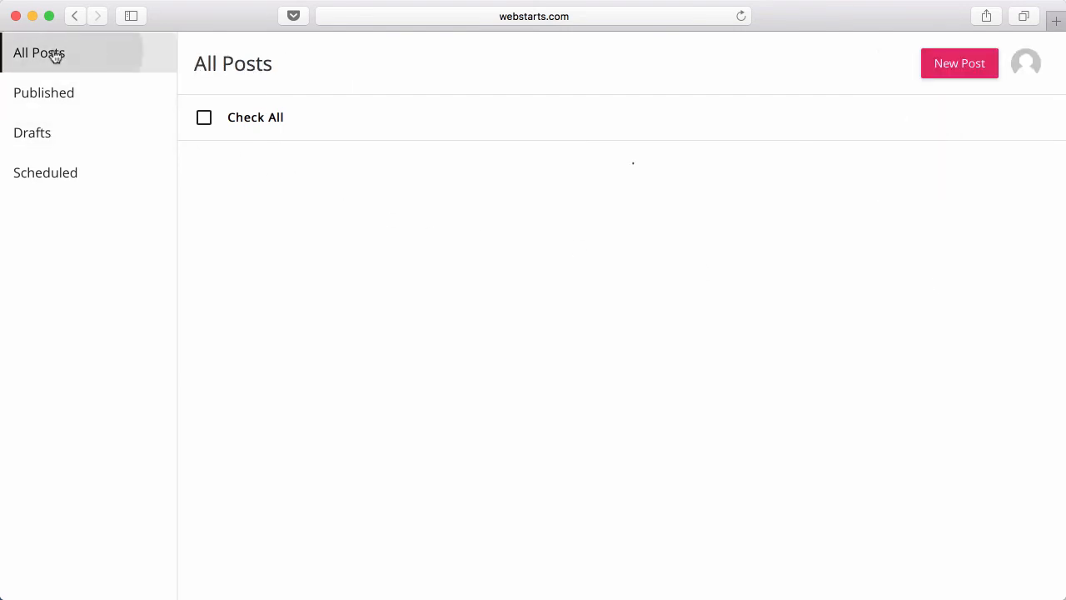
{"action": "left_click", "coordinate": [40, 51]}
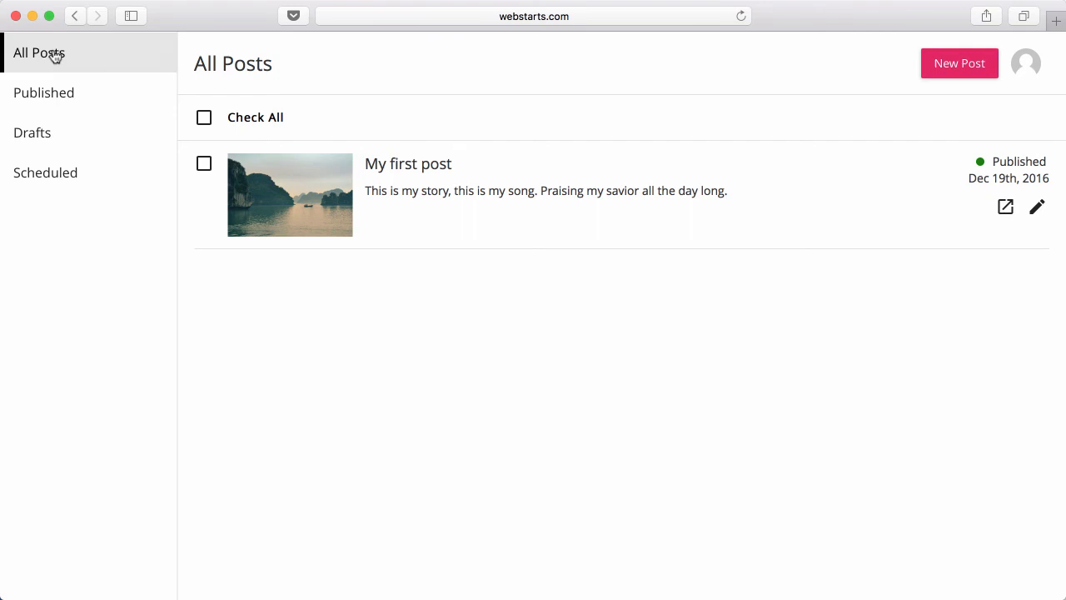
{"action": "left_click", "coordinate": [43, 93]}
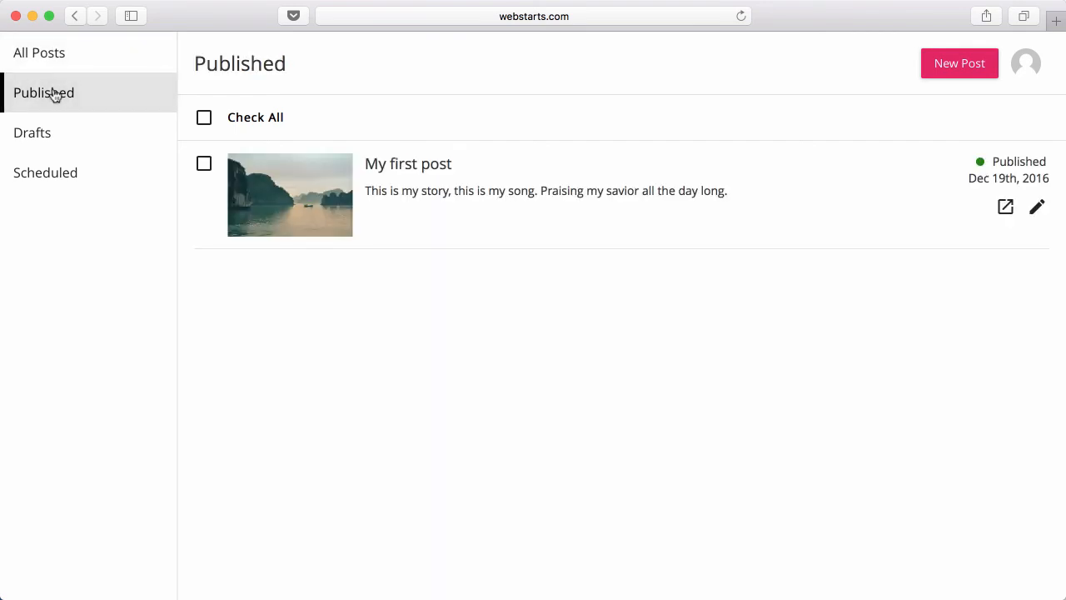
{"action": "mouse_move", "coordinate": [60, 129]}
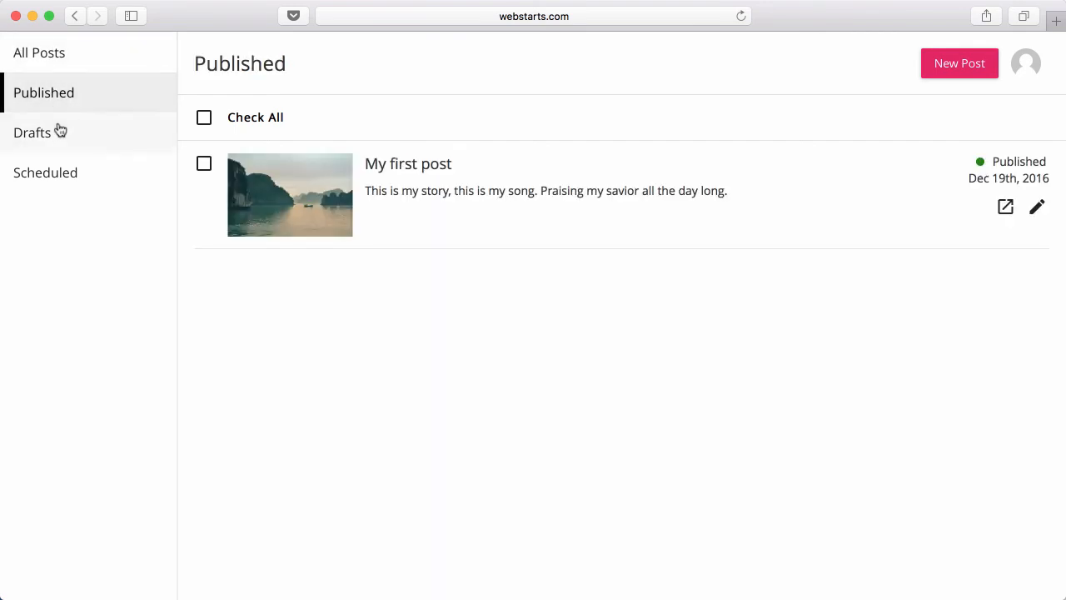
{"action": "left_click", "coordinate": [32, 133]}
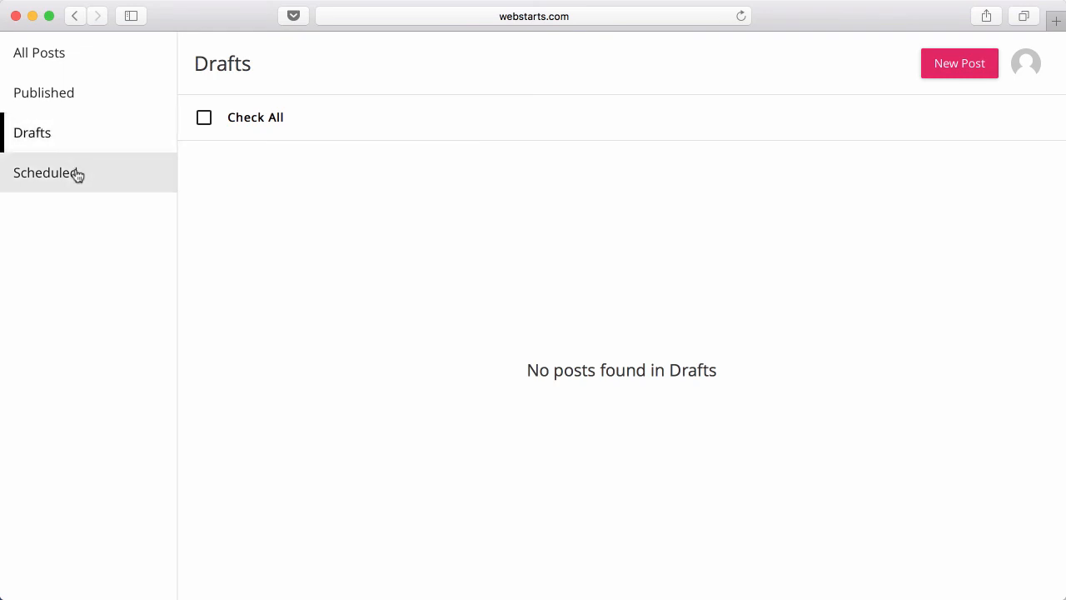
{"action": "left_click", "coordinate": [46, 172]}
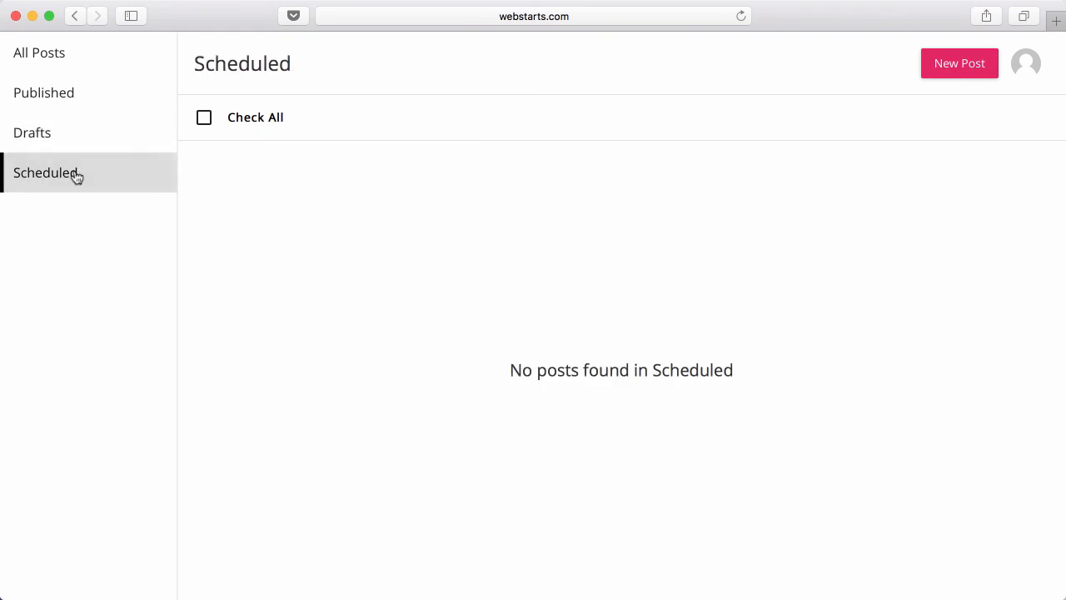
{"action": "mouse_move", "coordinate": [290, 269]}
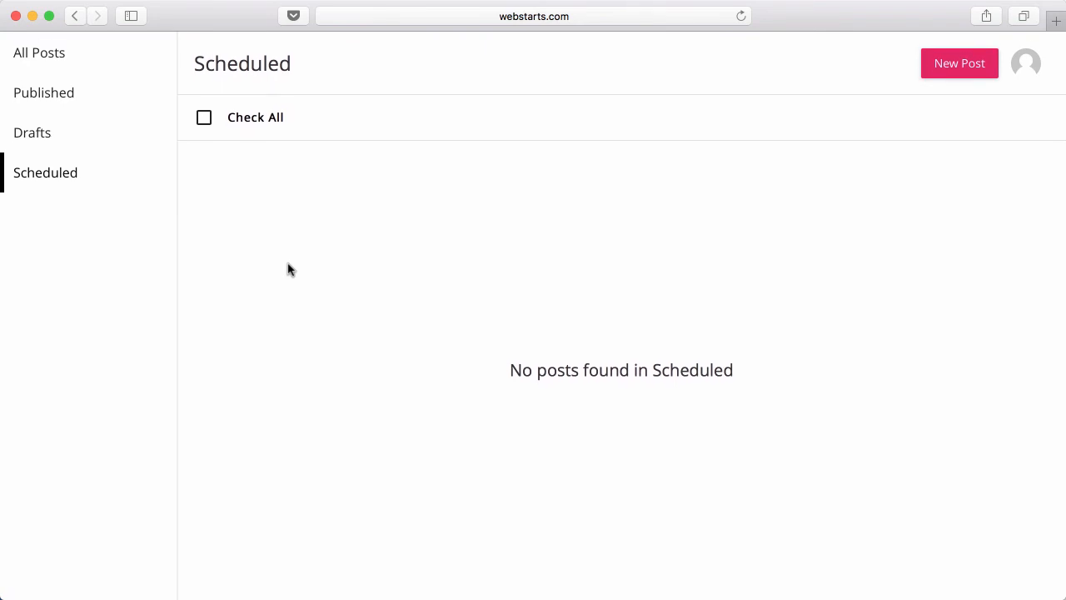
{"action": "mouse_move", "coordinate": [943, 163]}
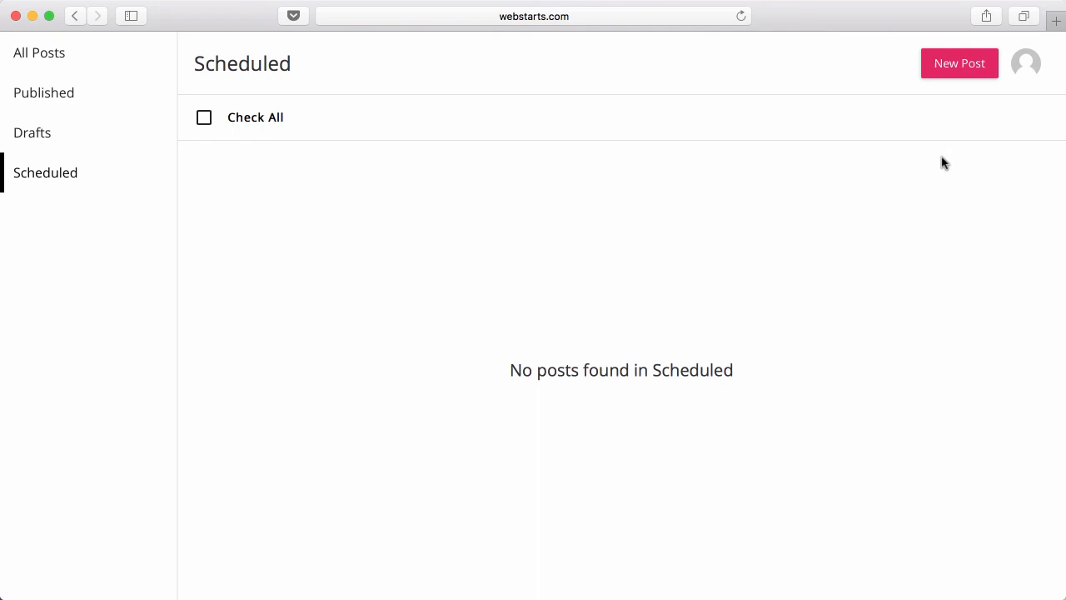
{"action": "mouse_move", "coordinate": [953, 110]}
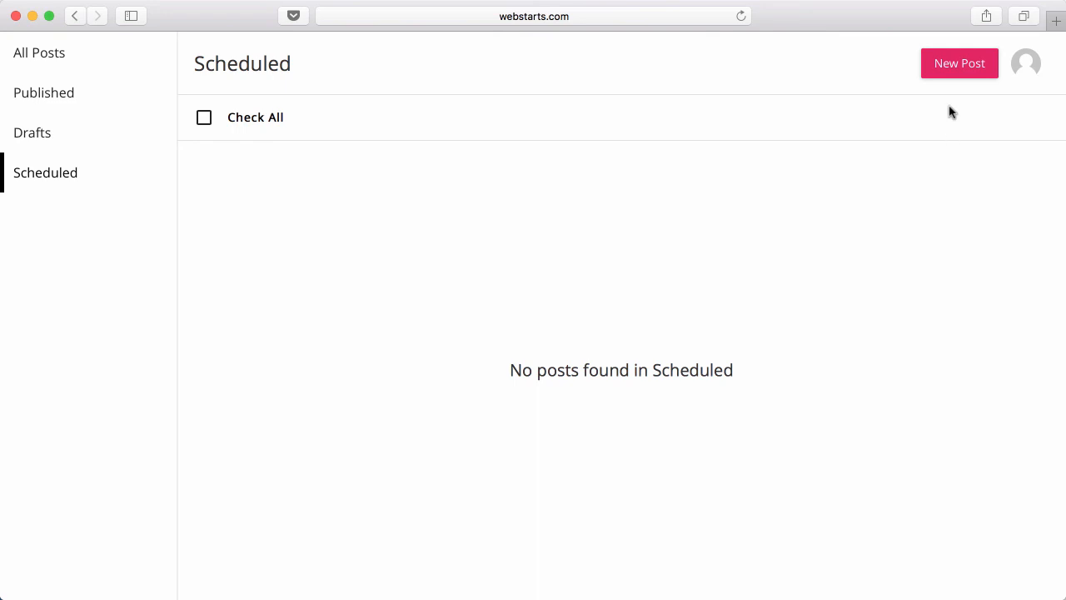
Start a new blank blog post from the New Post button.
{"action": "left_click", "coordinate": [959, 63]}
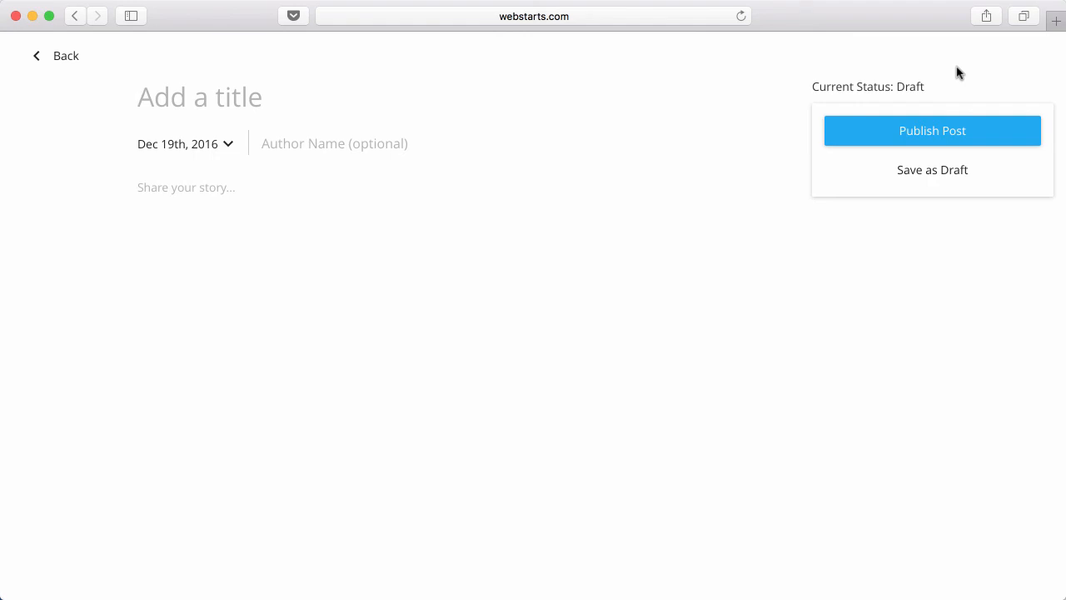
{"action": "mouse_move", "coordinate": [910, 344]}
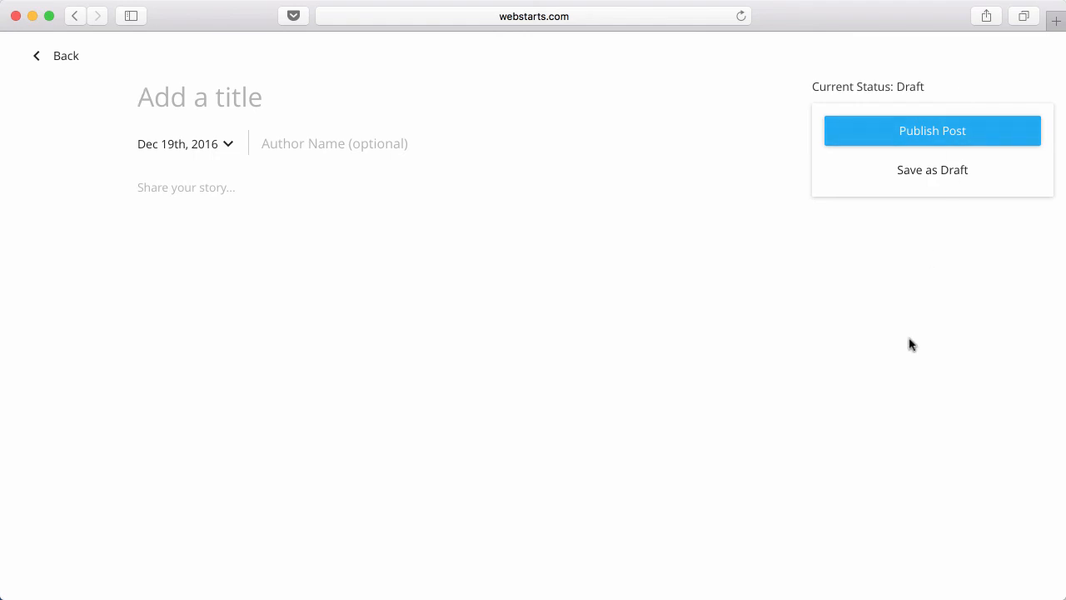
{"action": "mouse_move", "coordinate": [843, 343]}
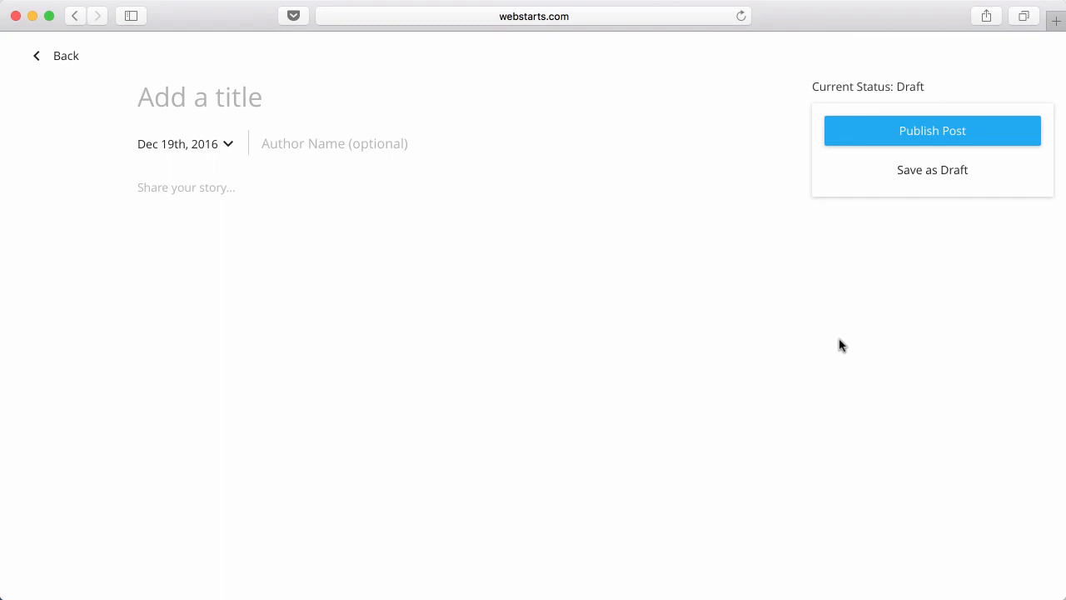
{"action": "mouse_move", "coordinate": [636, 289]}
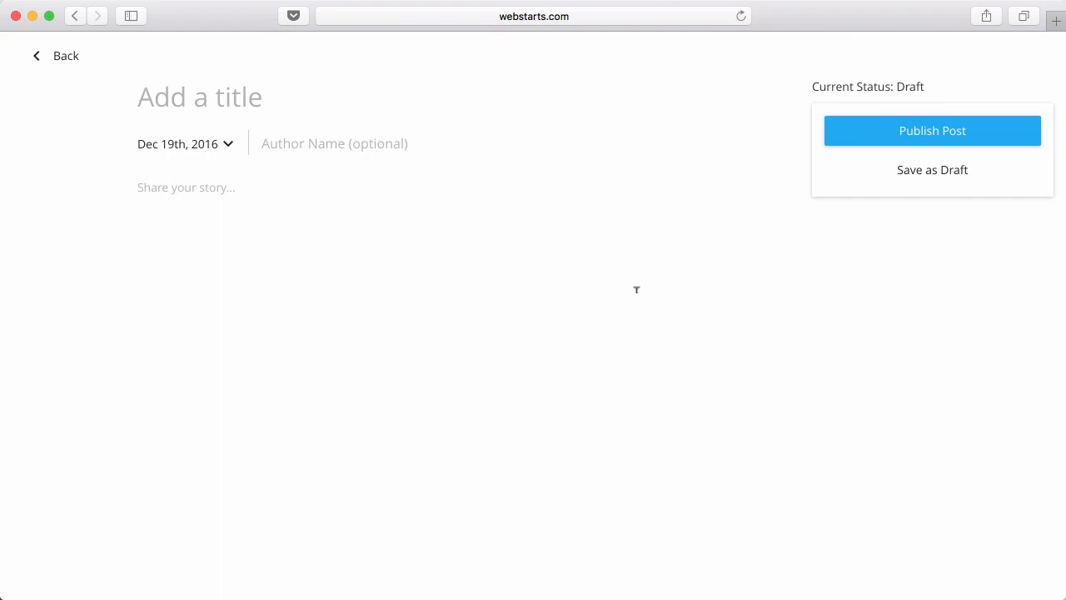
{"action": "mouse_move", "coordinate": [96, 106]}
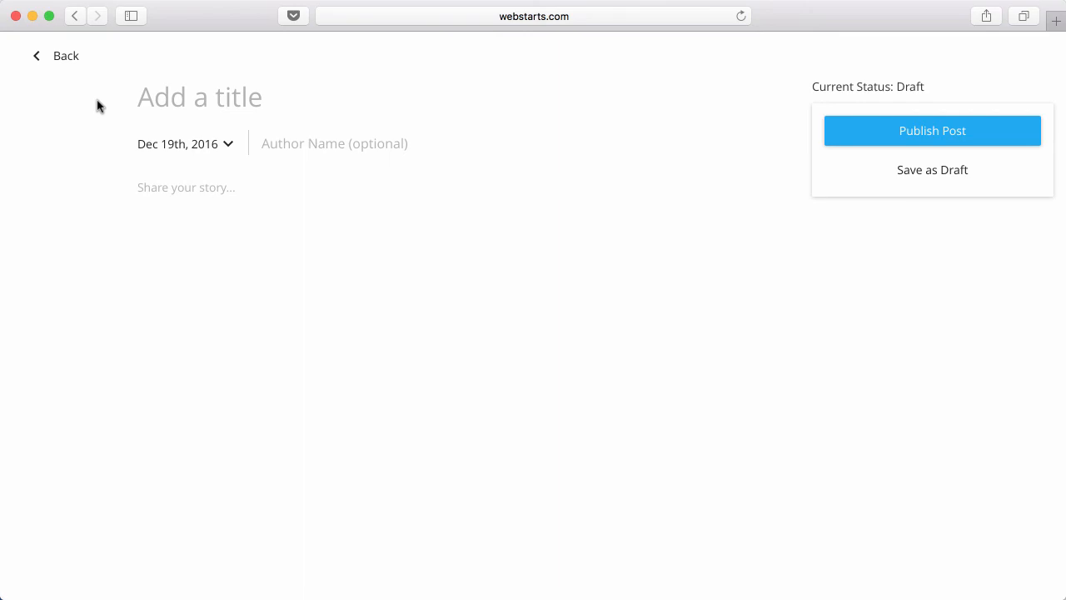